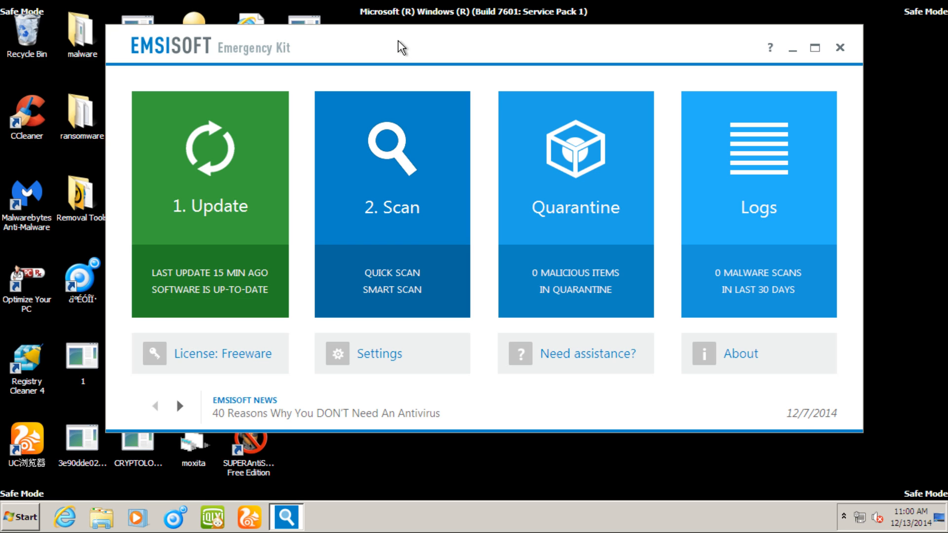
mouse_move(375, 40)
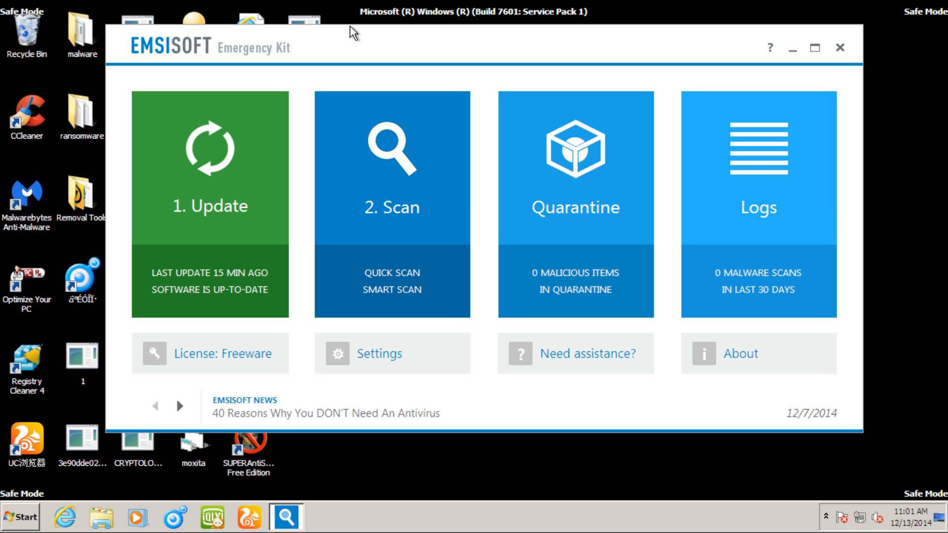
mouse_move(169, 52)
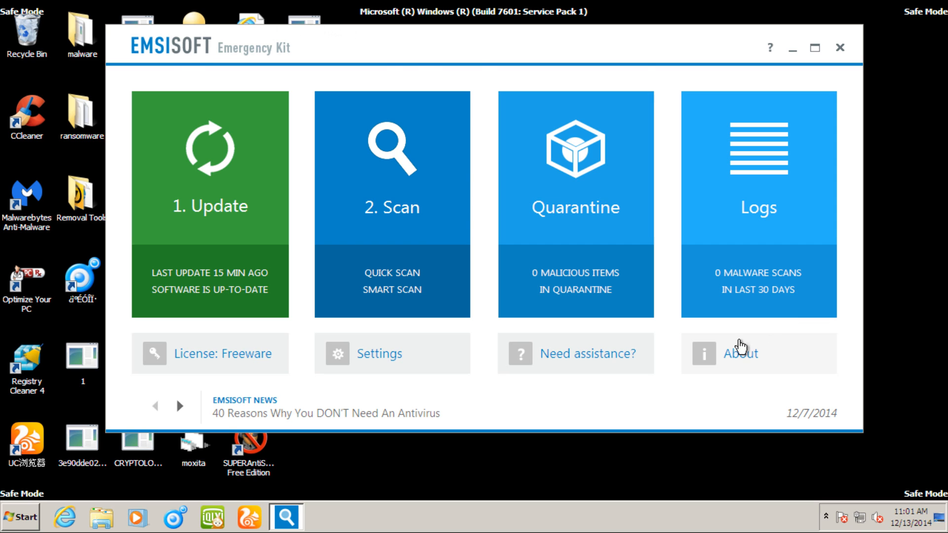
Step: Show the About dialog with version 9.0.0.4523, BitDefender dual scanner and license terms
left_click(740, 354)
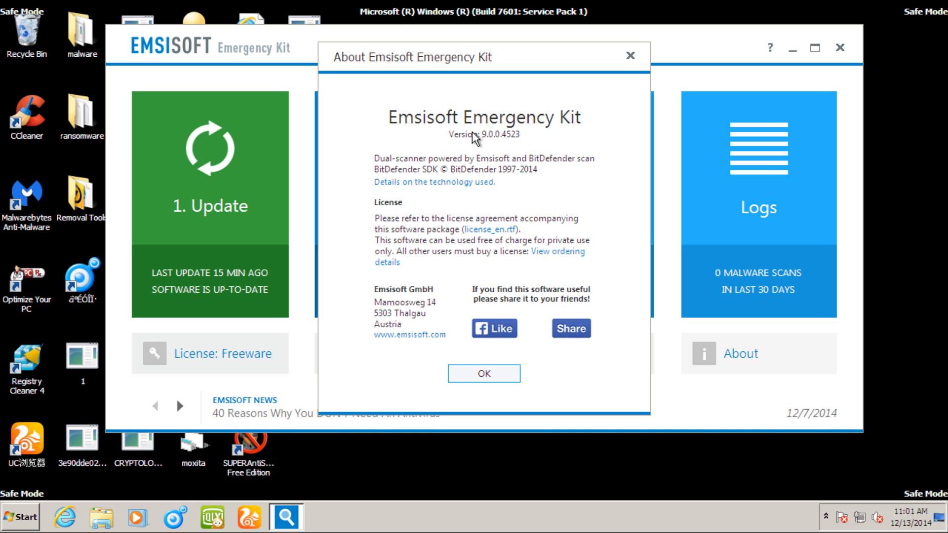
mouse_move(502, 145)
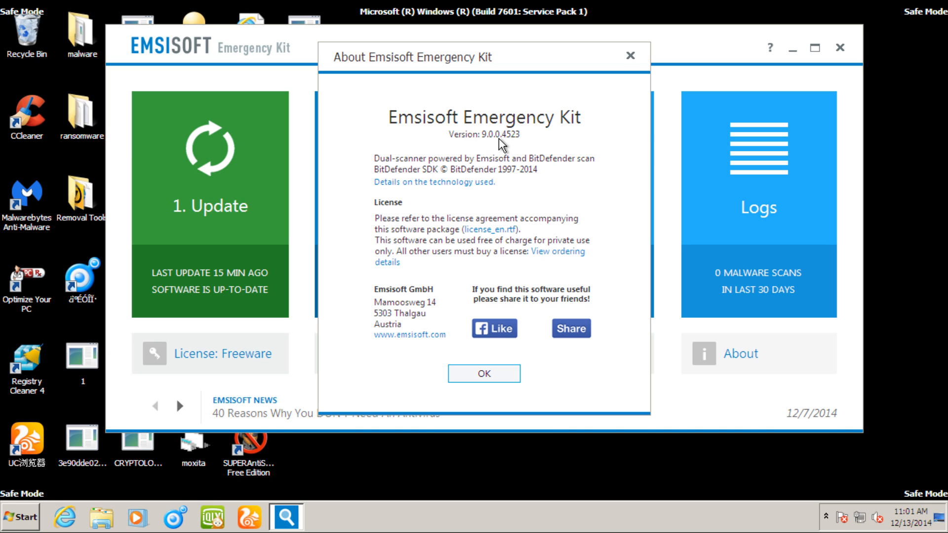
mouse_move(508, 144)
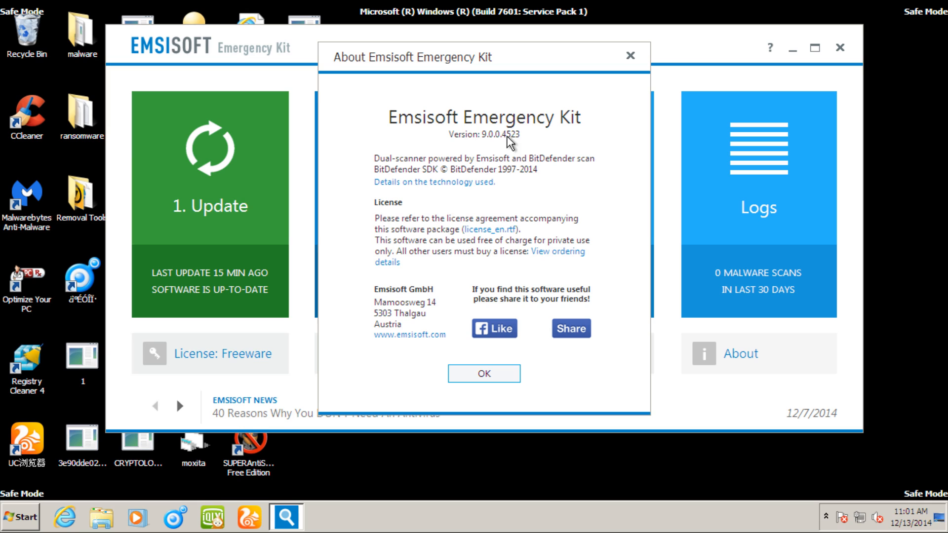
mouse_move(513, 144)
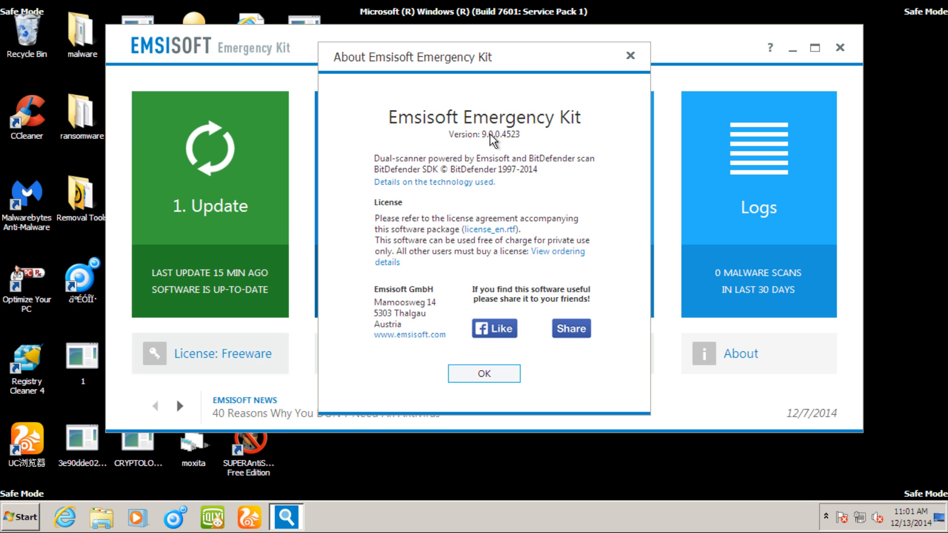
mouse_move(465, 149)
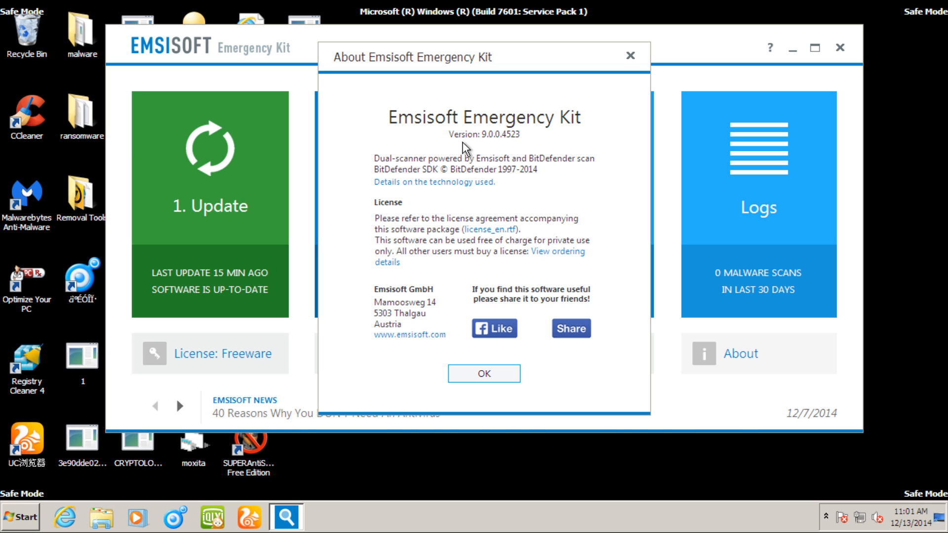
mouse_move(442, 165)
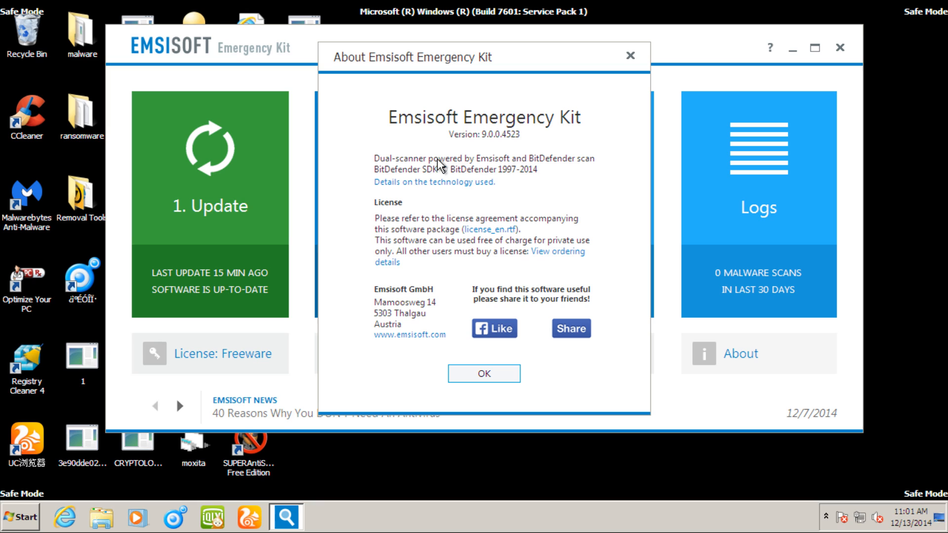
mouse_move(562, 166)
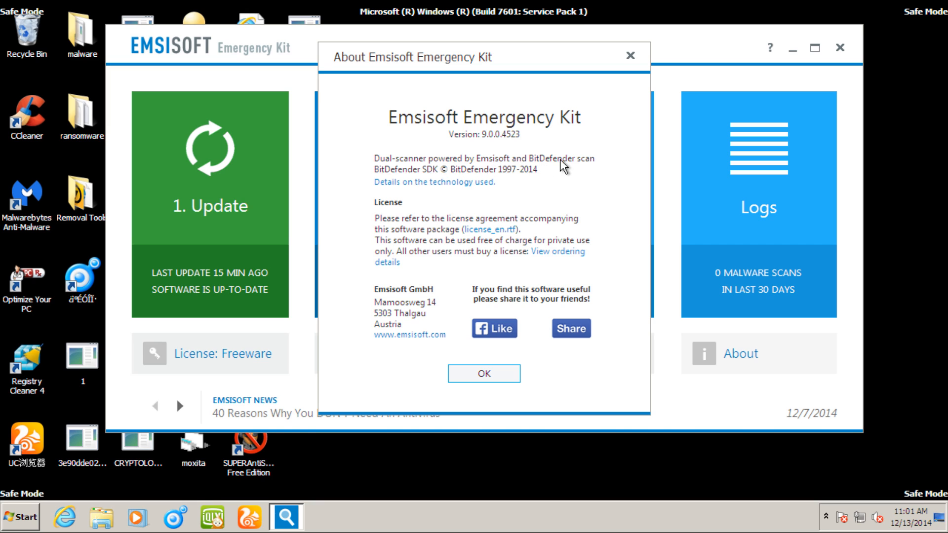
mouse_move(405, 181)
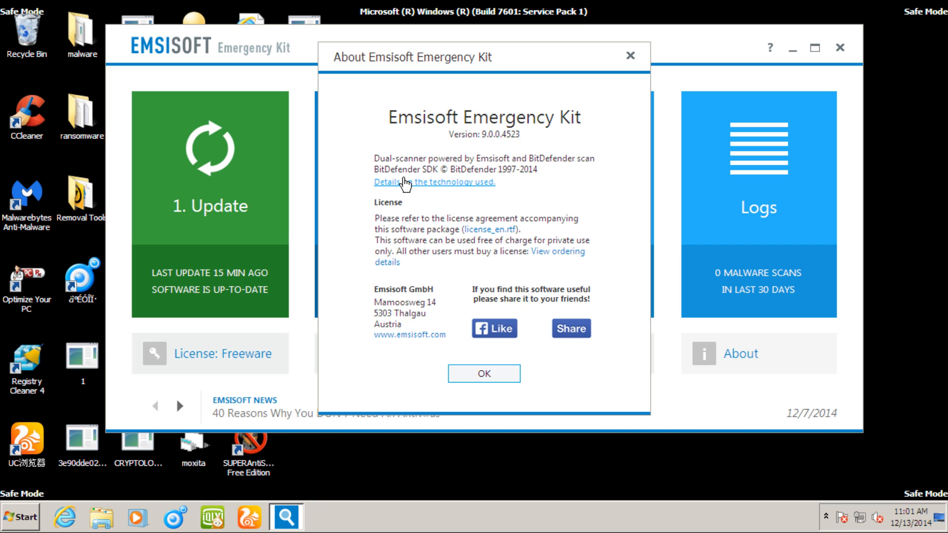
Step: Confirm OK on the About dialog to return to the overview with Update, Scan, Quarantine and Logs
left_click(482, 373)
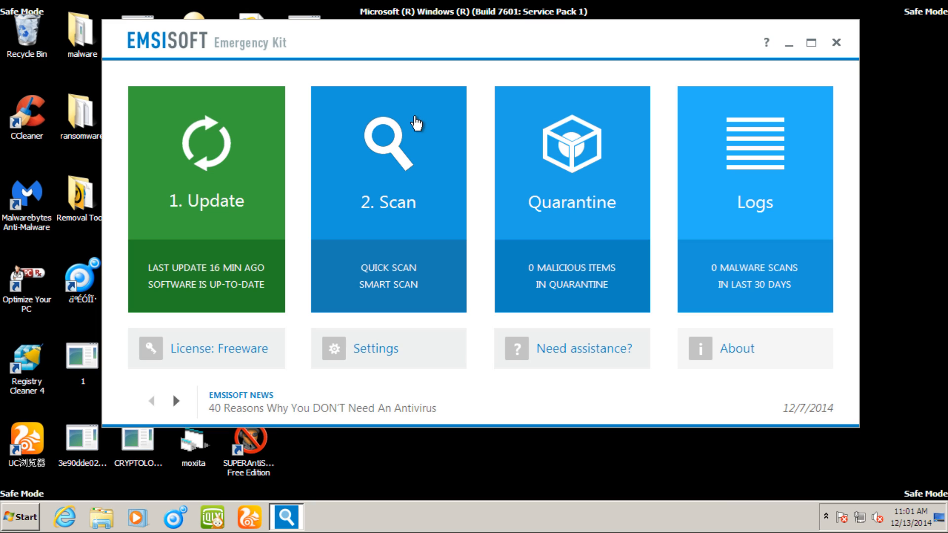
mouse_move(231, 131)
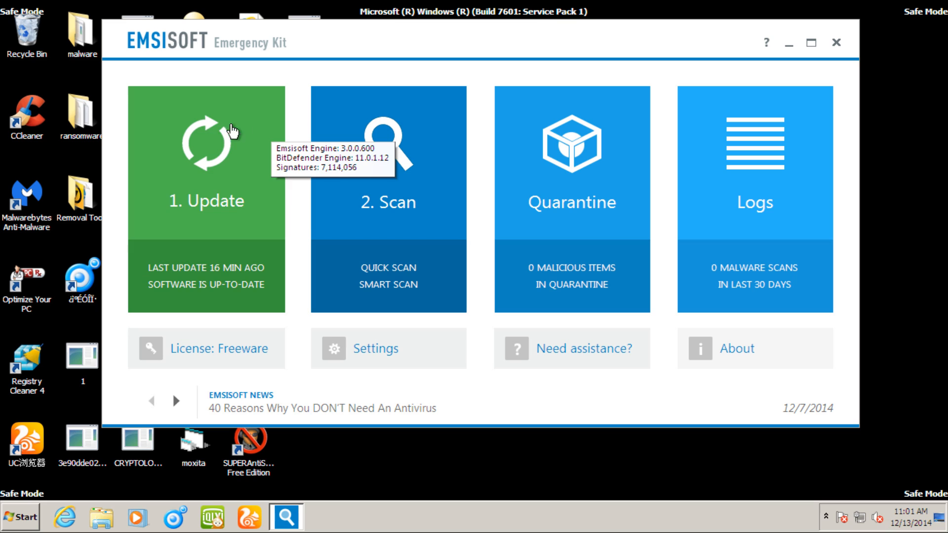
mouse_move(287, 179)
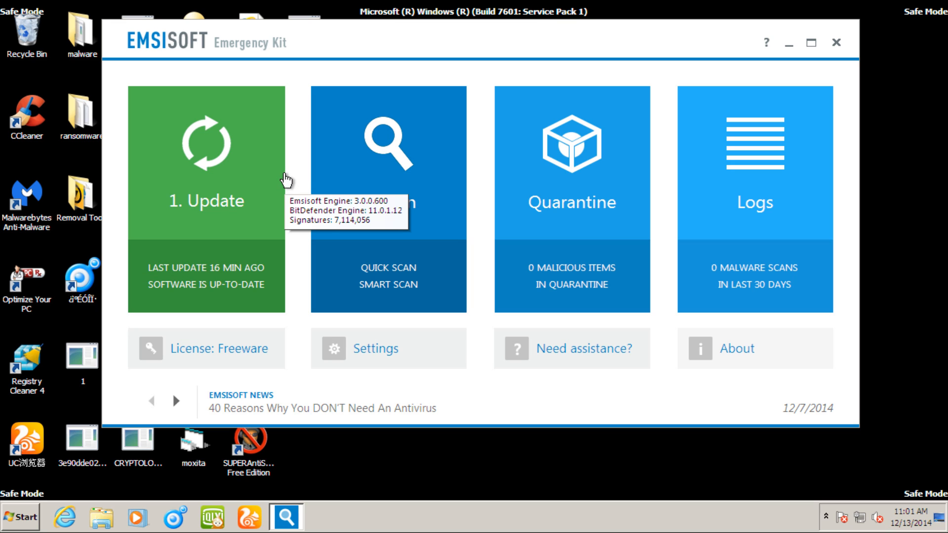
mouse_move(254, 155)
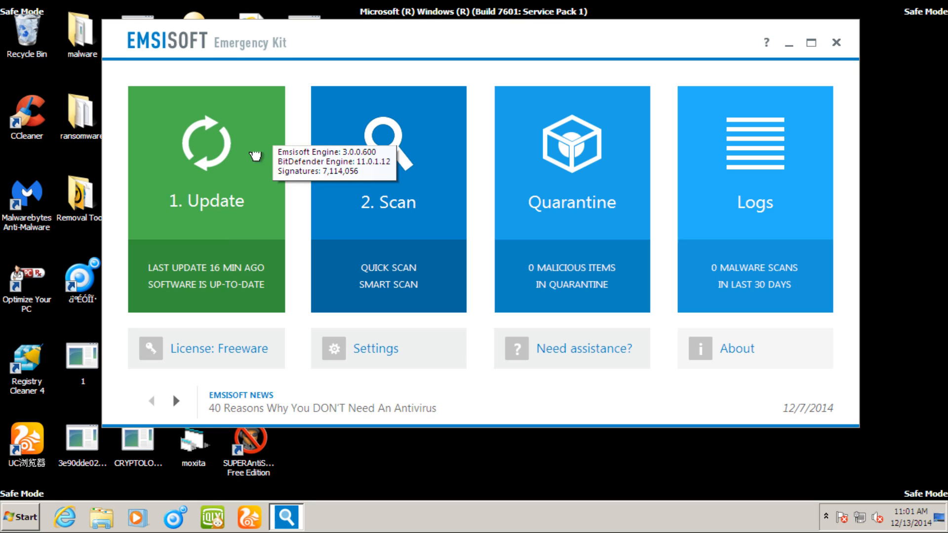
mouse_move(313, 55)
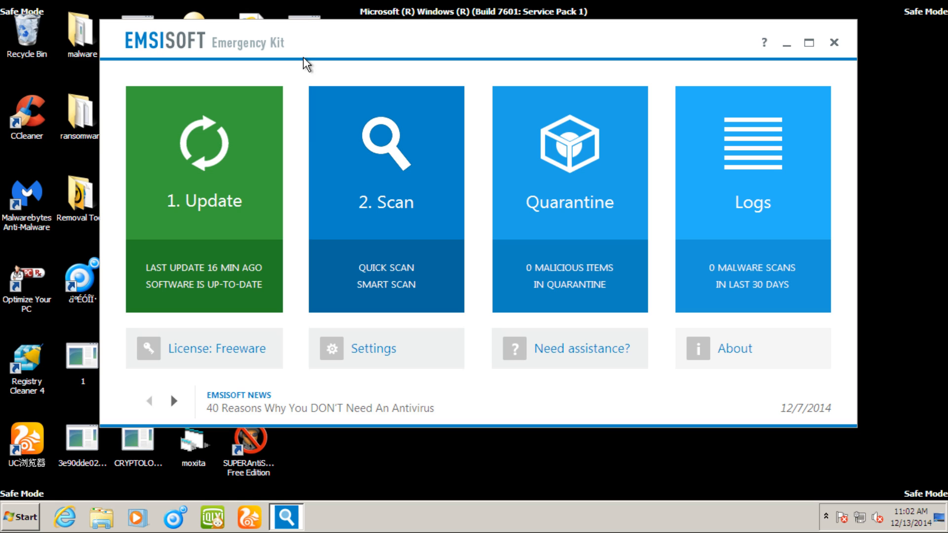
mouse_move(673, 188)
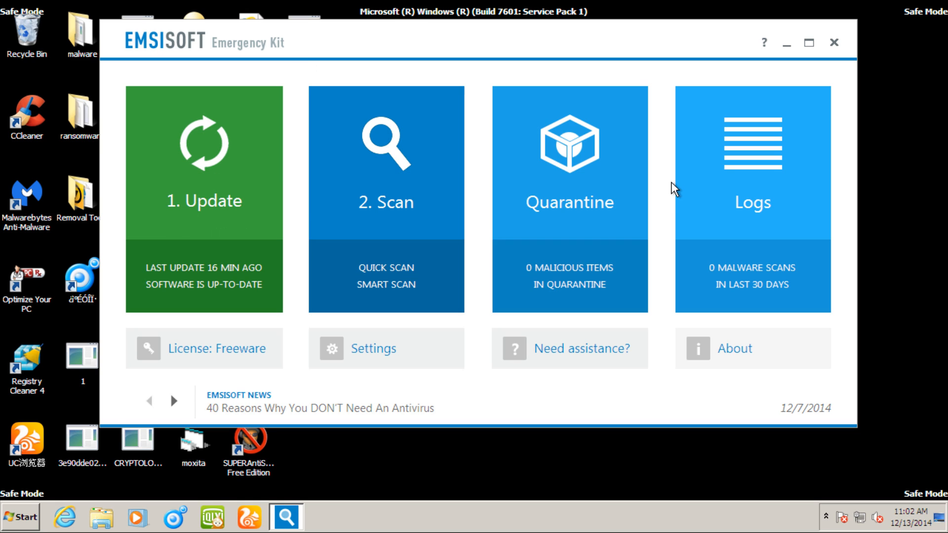
Step: Show the Settings page and the quarantine re-scan choices Silent, Manual and No re-scan
left_click(373, 349)
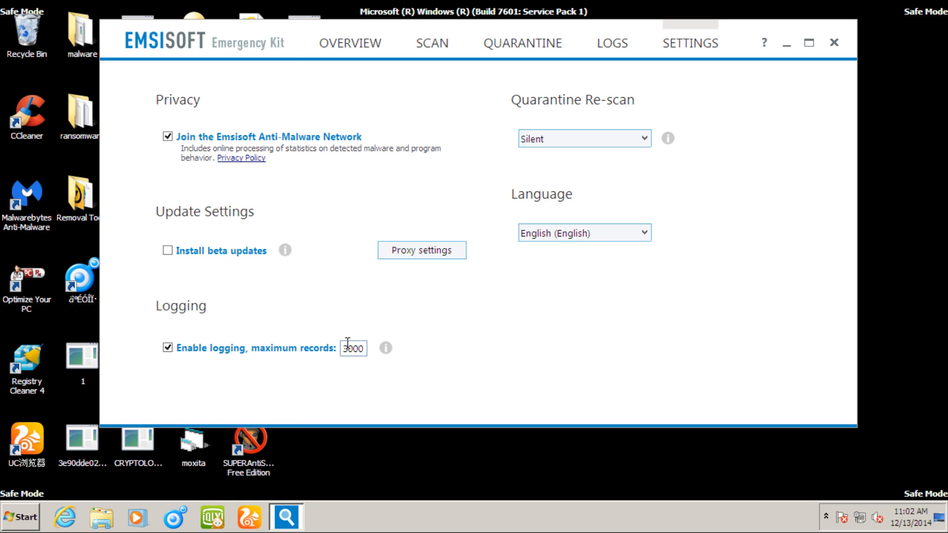
mouse_move(276, 266)
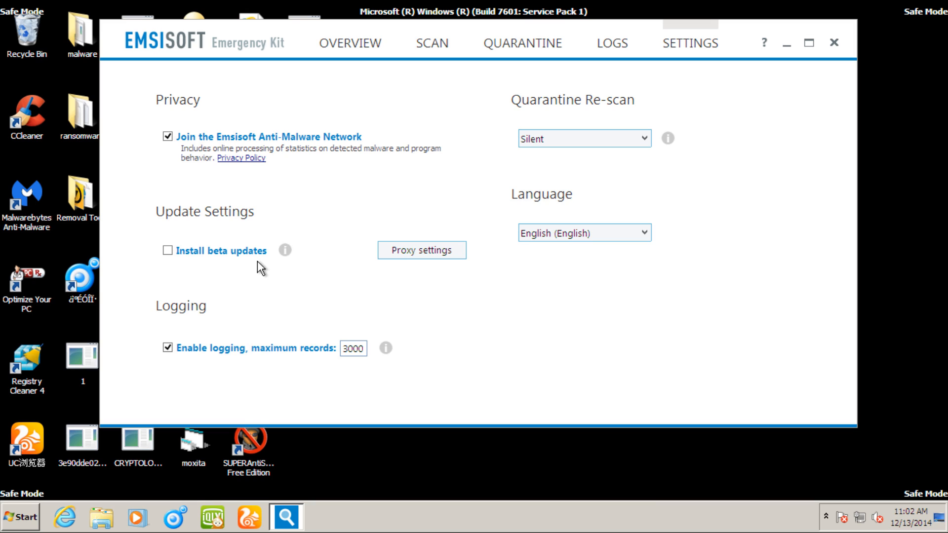
mouse_move(343, 145)
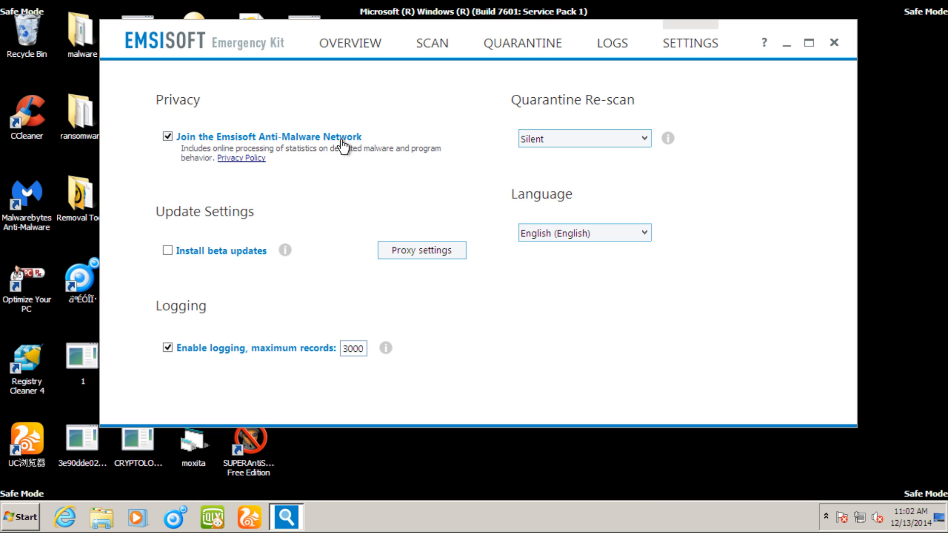
mouse_move(332, 141)
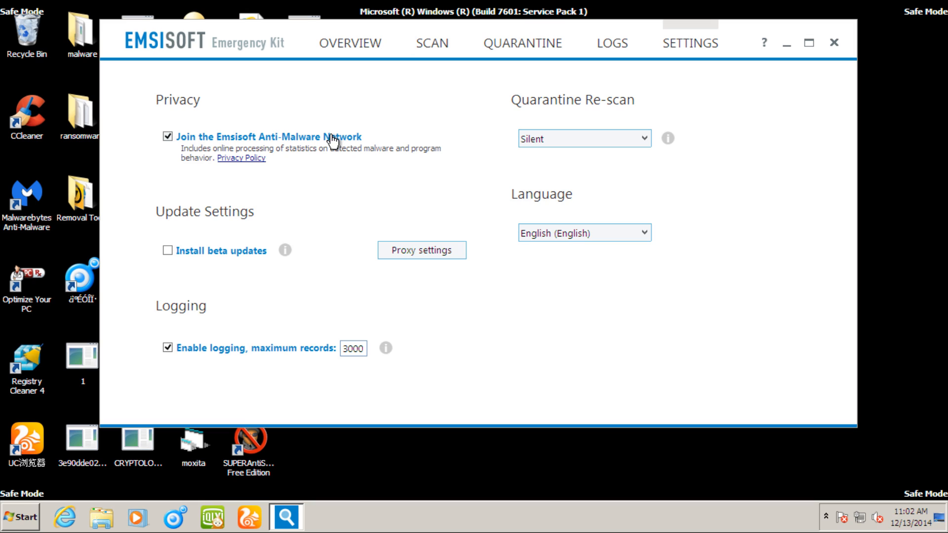
mouse_move(327, 191)
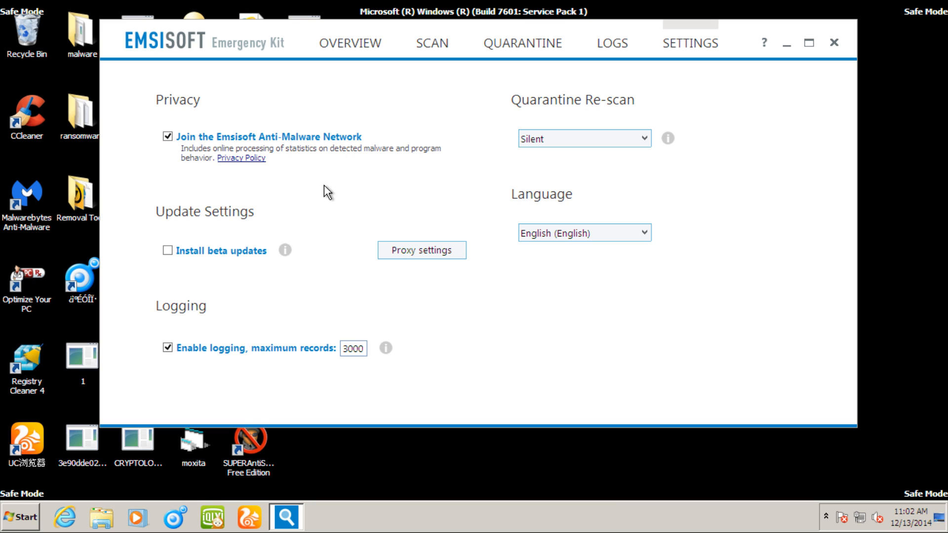
mouse_move(358, 170)
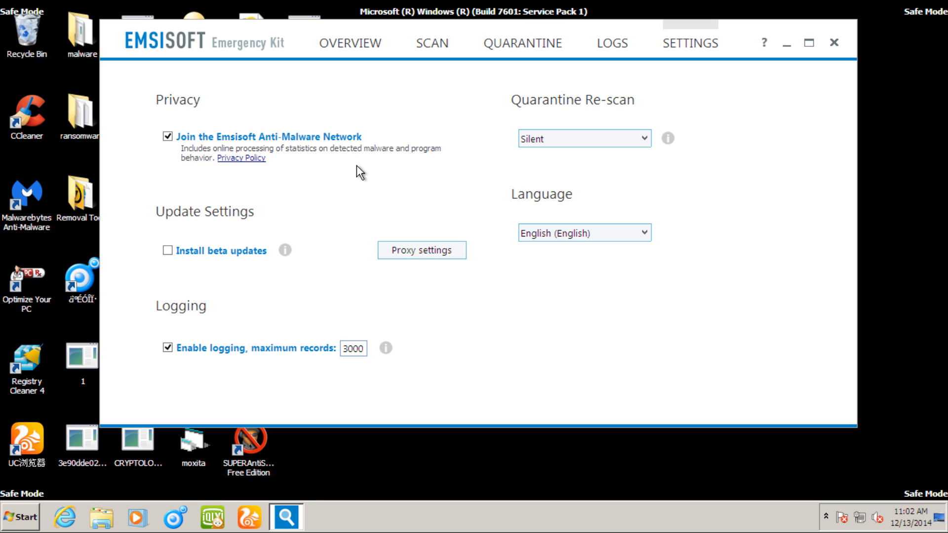
mouse_move(351, 164)
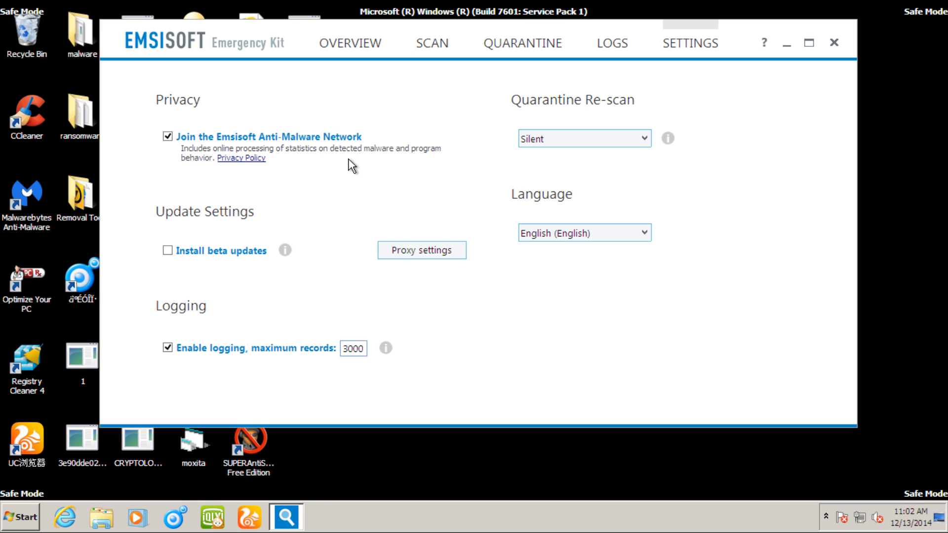
mouse_move(590, 98)
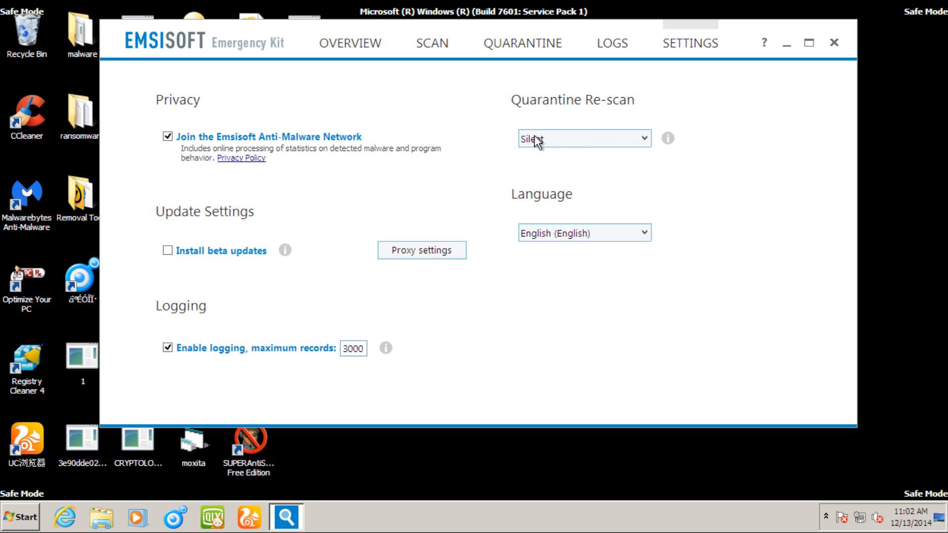
mouse_move(576, 135)
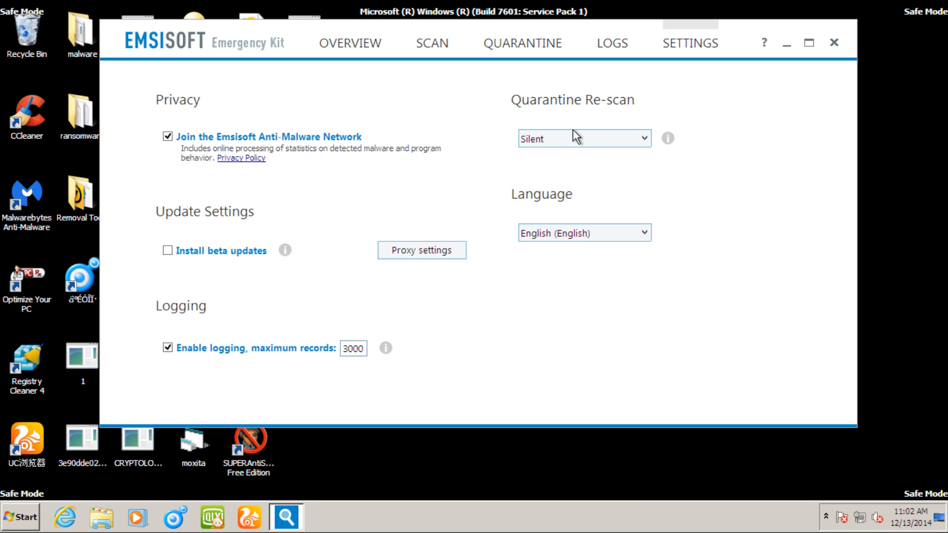
mouse_move(512, 116)
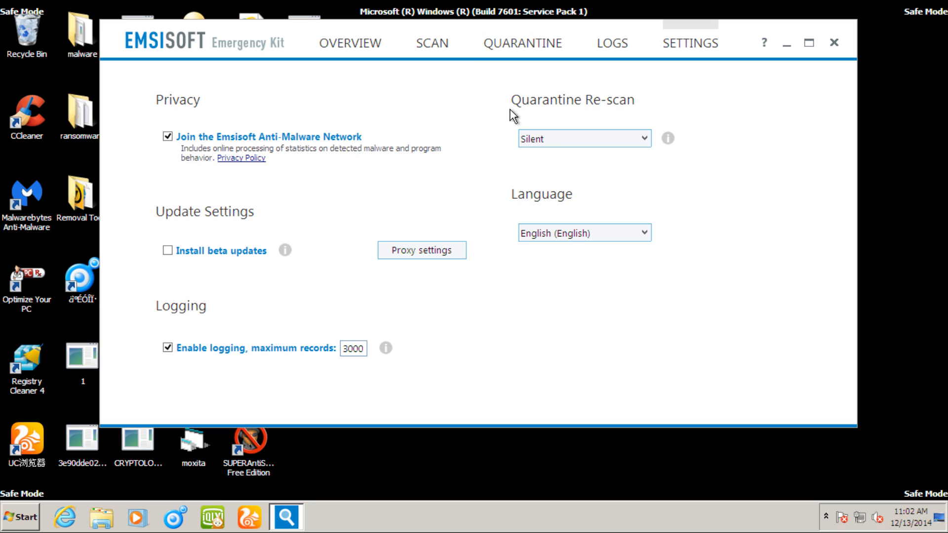
mouse_move(538, 142)
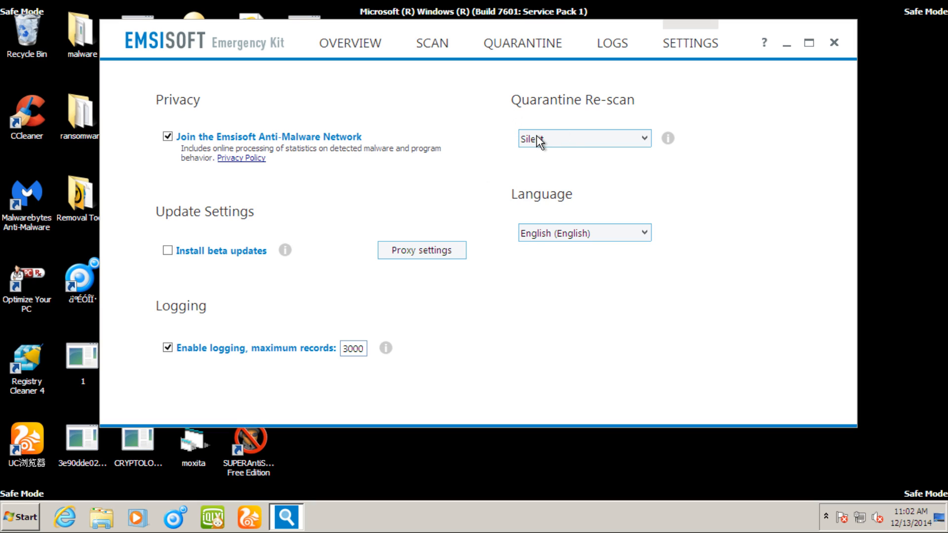
mouse_move(546, 145)
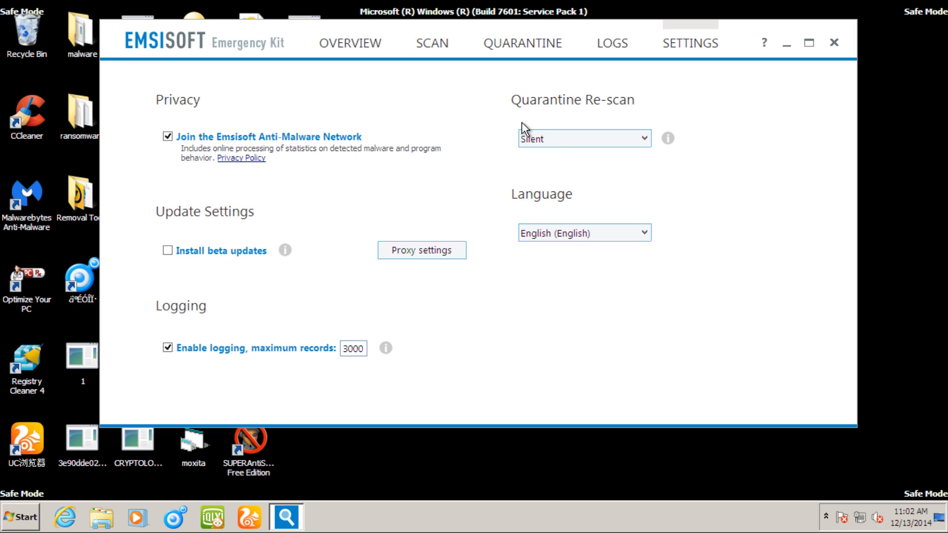
left_click(584, 139)
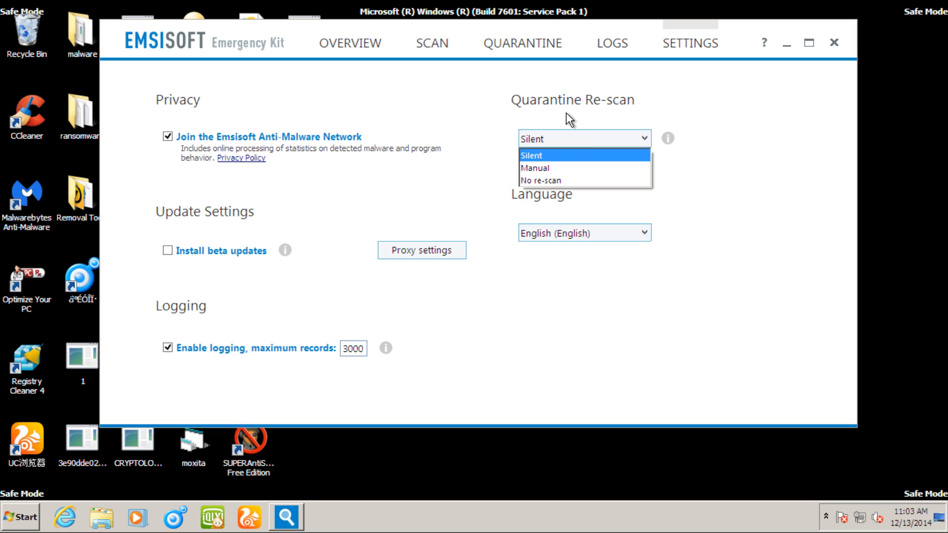
mouse_move(565, 120)
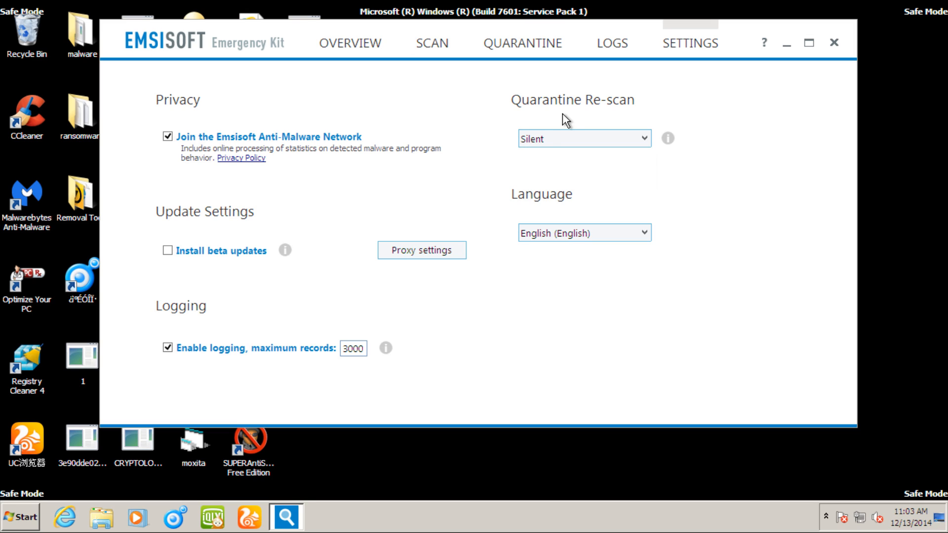
mouse_move(568, 150)
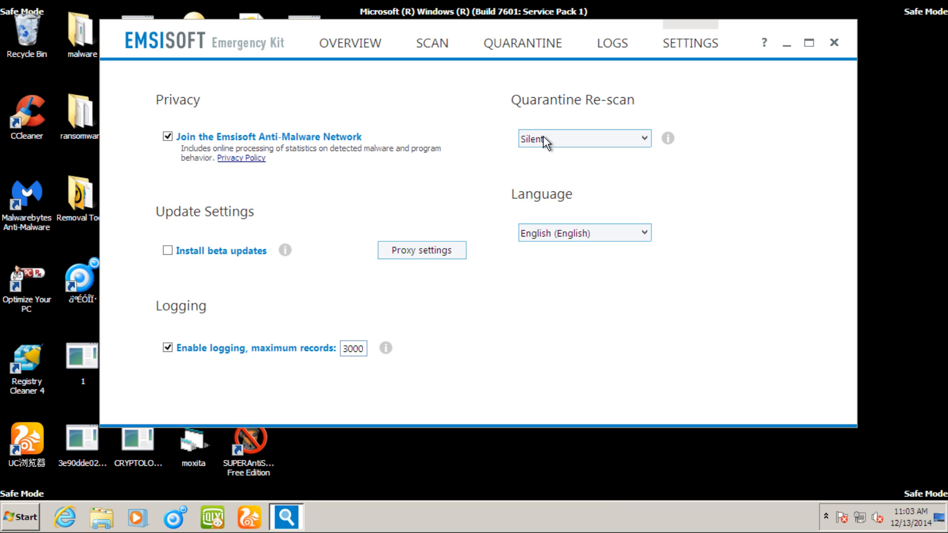
mouse_move(546, 199)
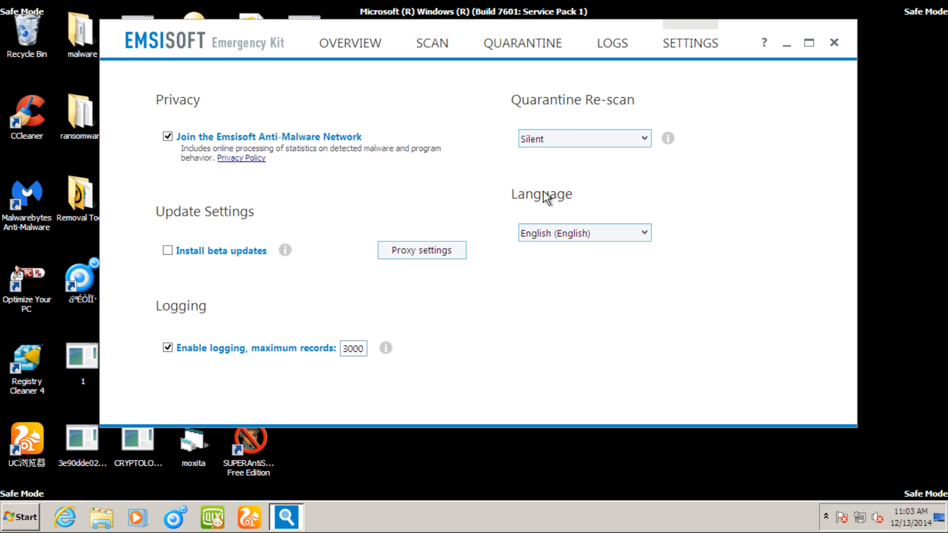
mouse_move(578, 255)
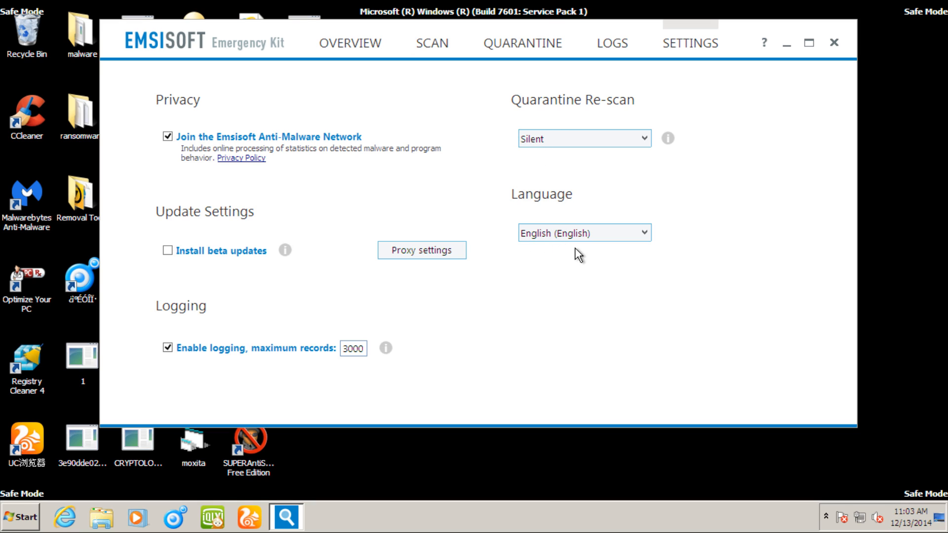
mouse_move(350, 43)
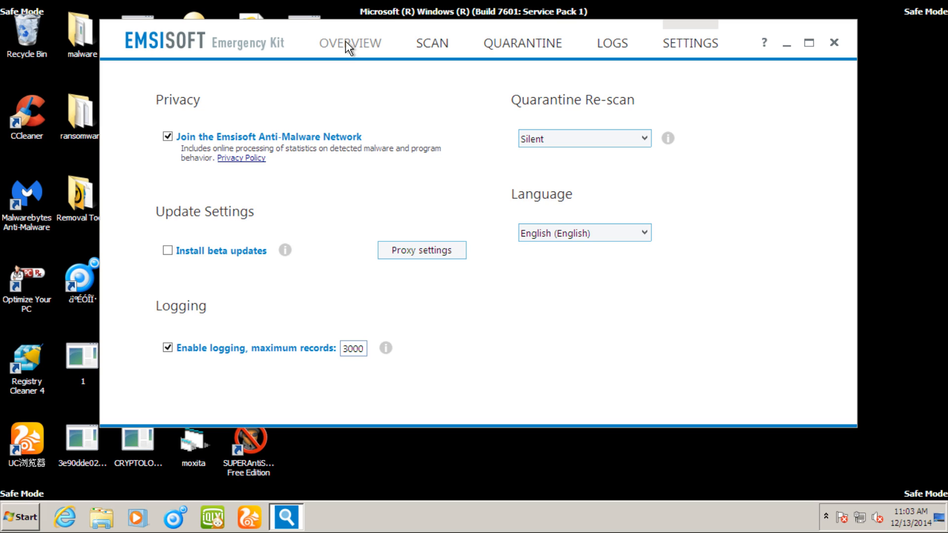
Step: Run the update from the overview until it completes successfully, then return to the overview
left_click(349, 42)
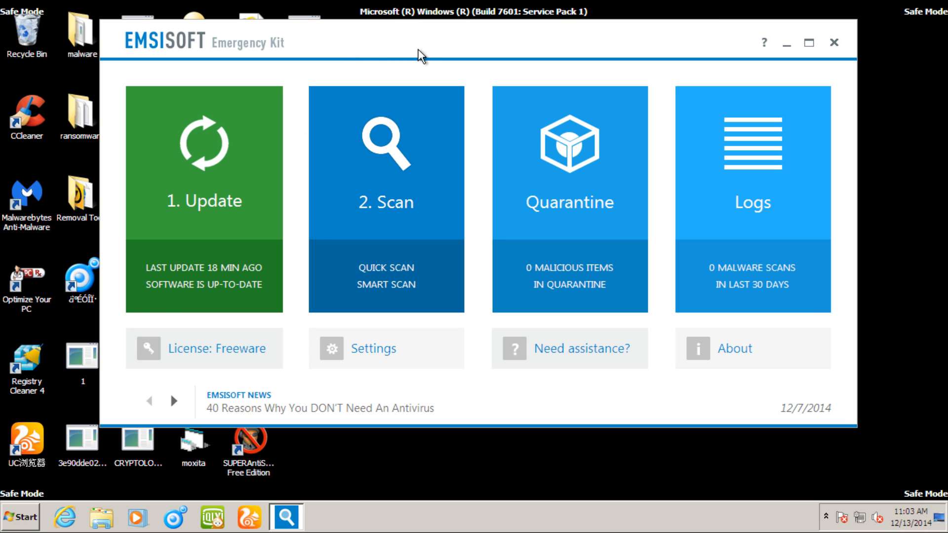
mouse_move(184, 240)
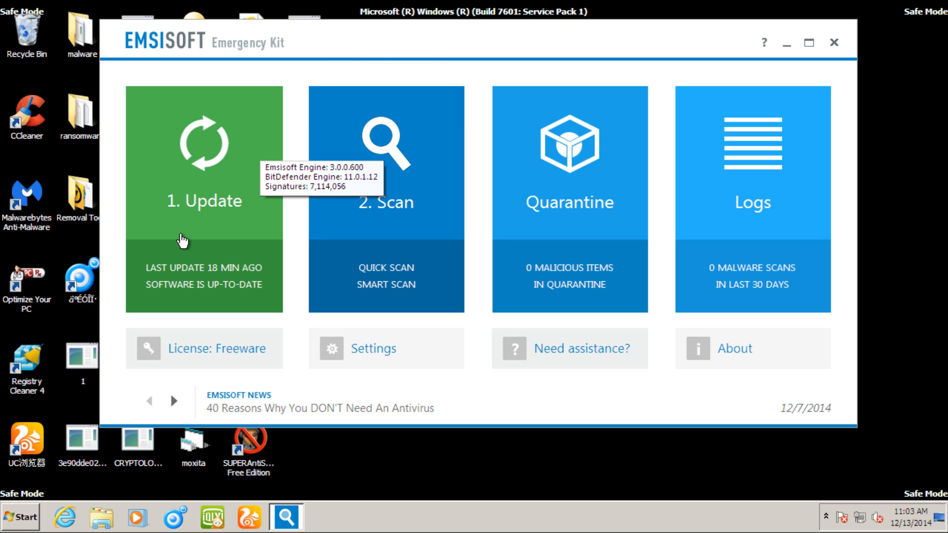
mouse_move(572, 199)
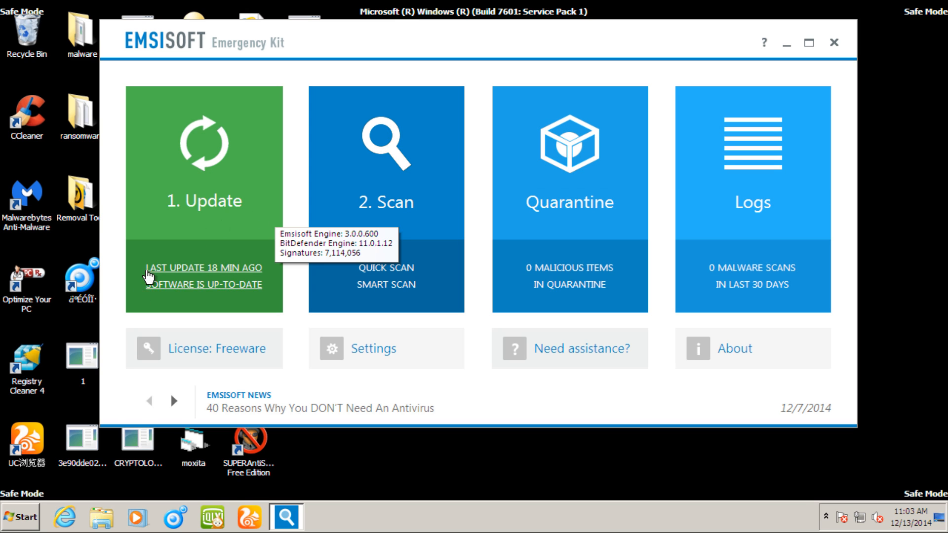
left_click(204, 199)
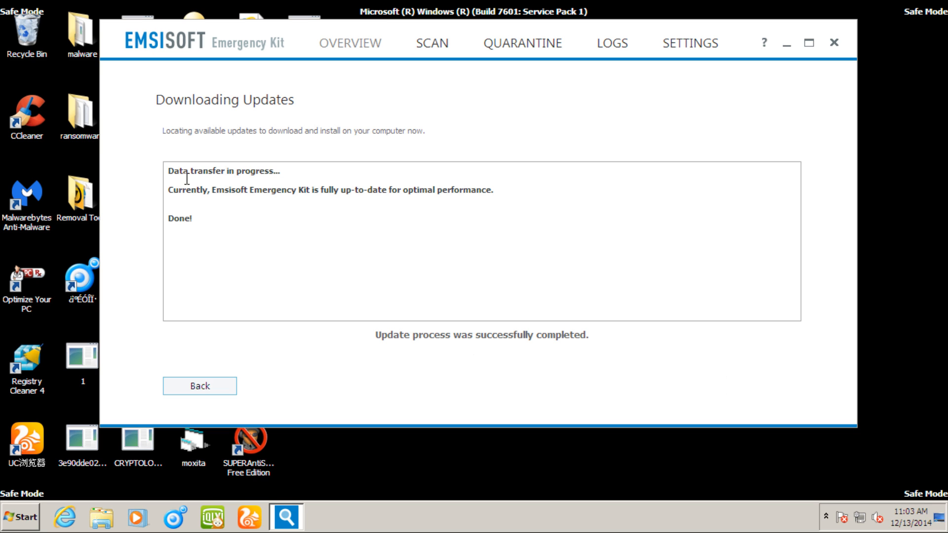
left_click(199, 386)
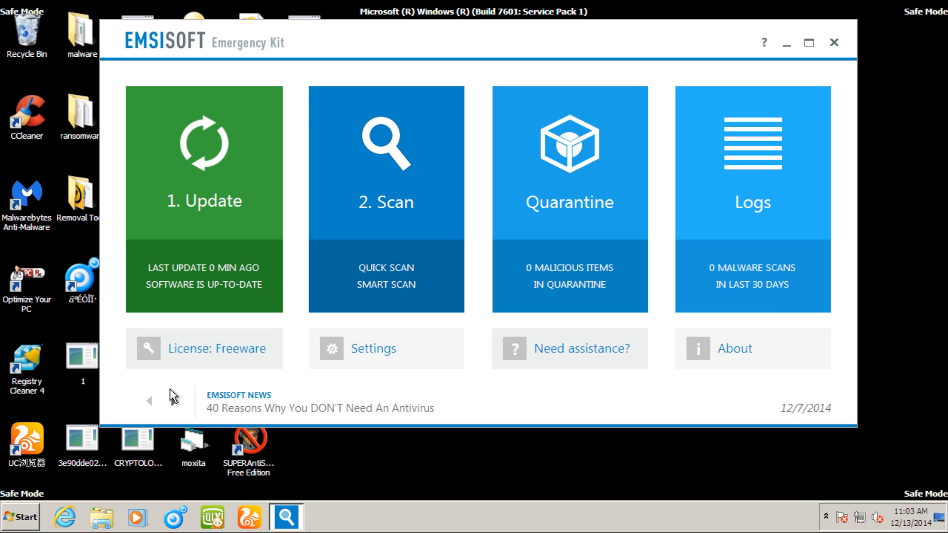
Step: Show the Clean Computer page offering Quick, Smart, Full and Custom scans
left_click(386, 199)
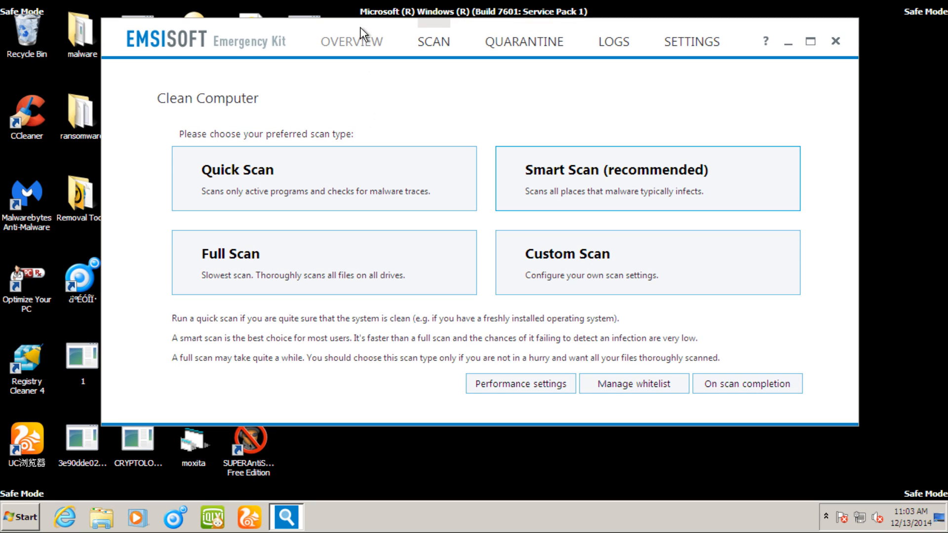
mouse_move(325, 184)
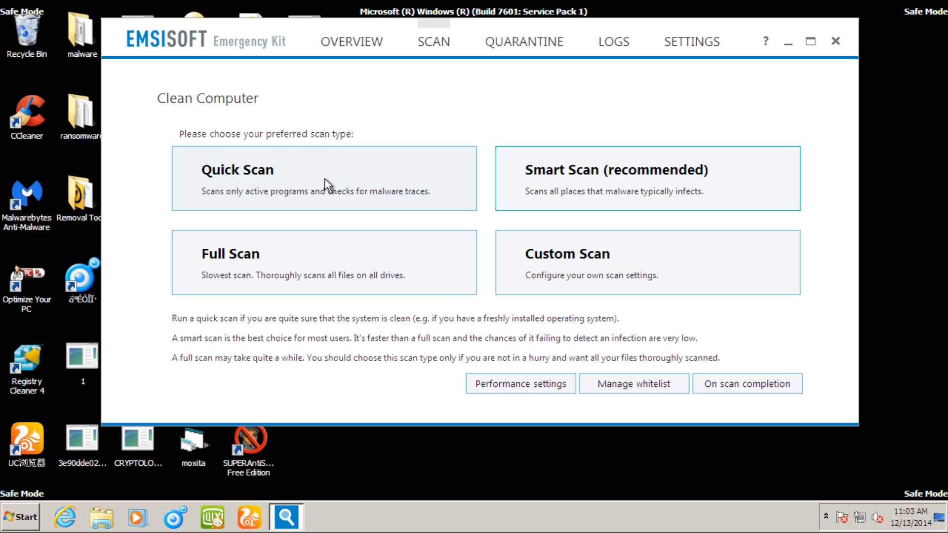
mouse_move(225, 278)
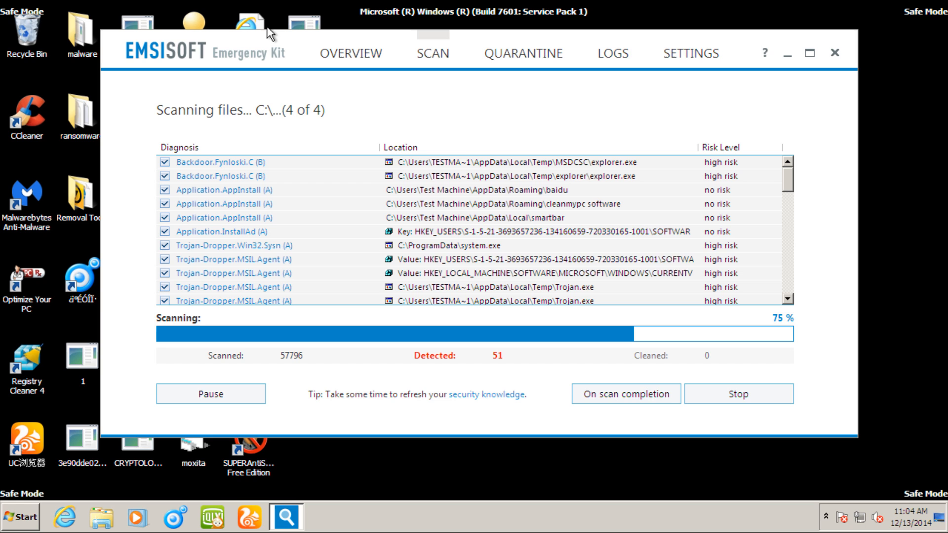
mouse_move(257, 72)
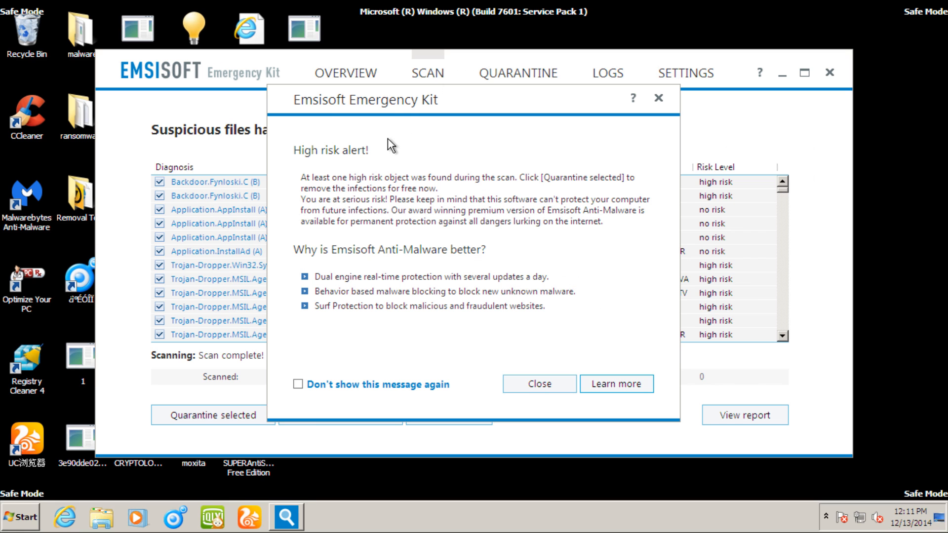
mouse_move(441, 319)
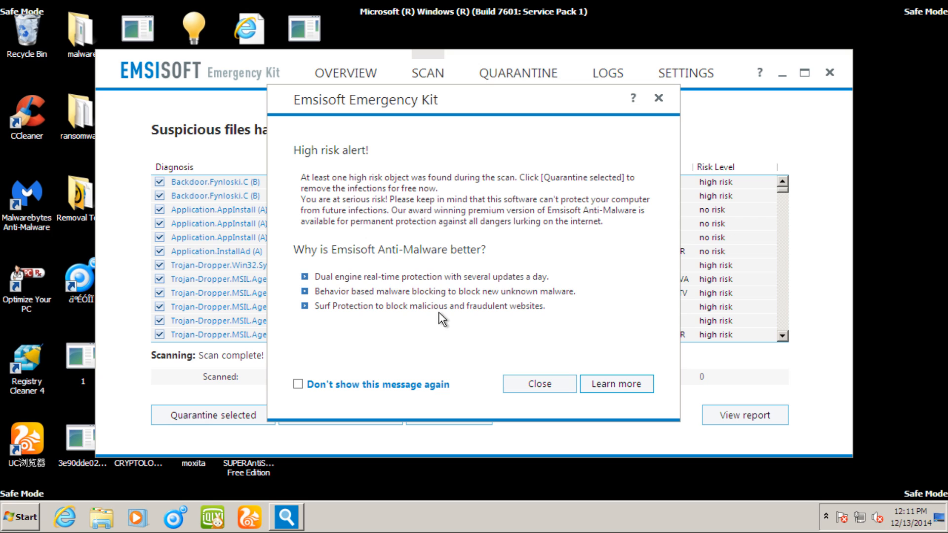
mouse_move(352, 220)
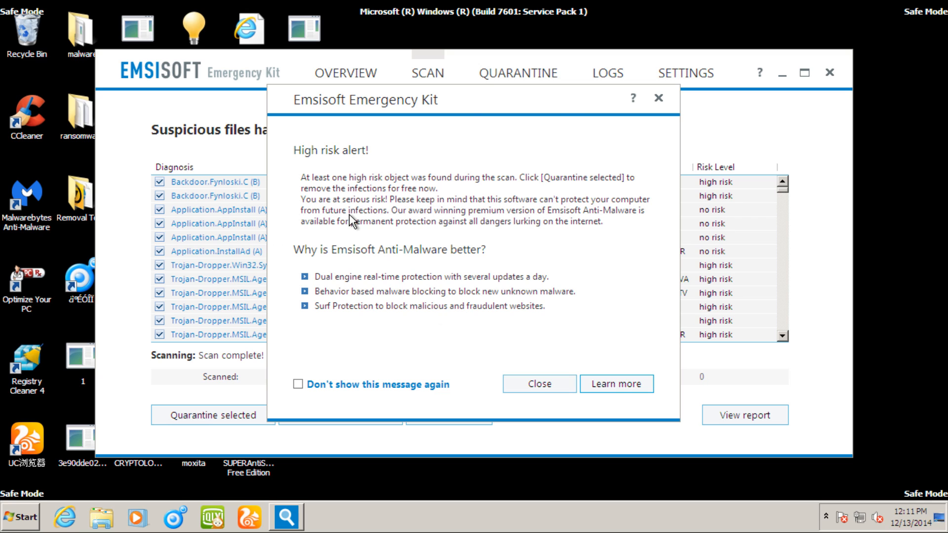
mouse_move(336, 160)
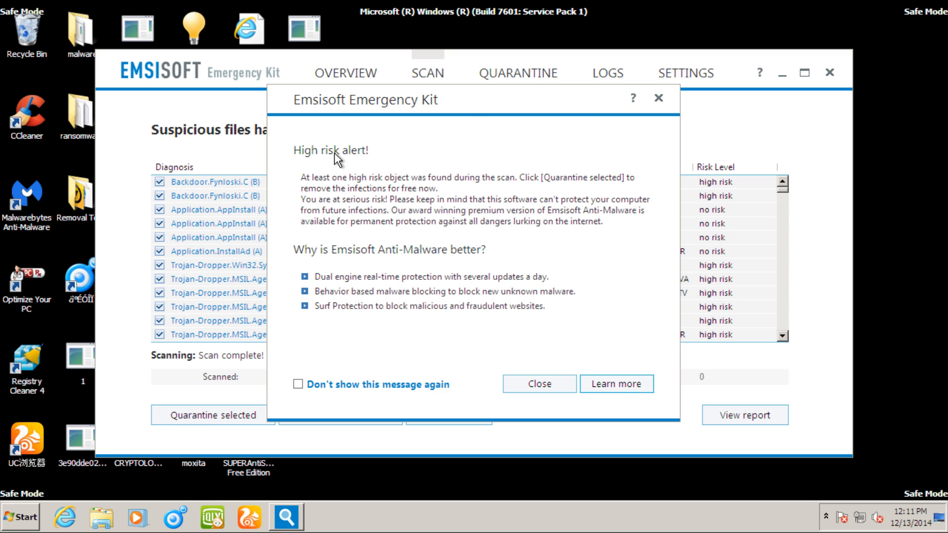
mouse_move(486, 200)
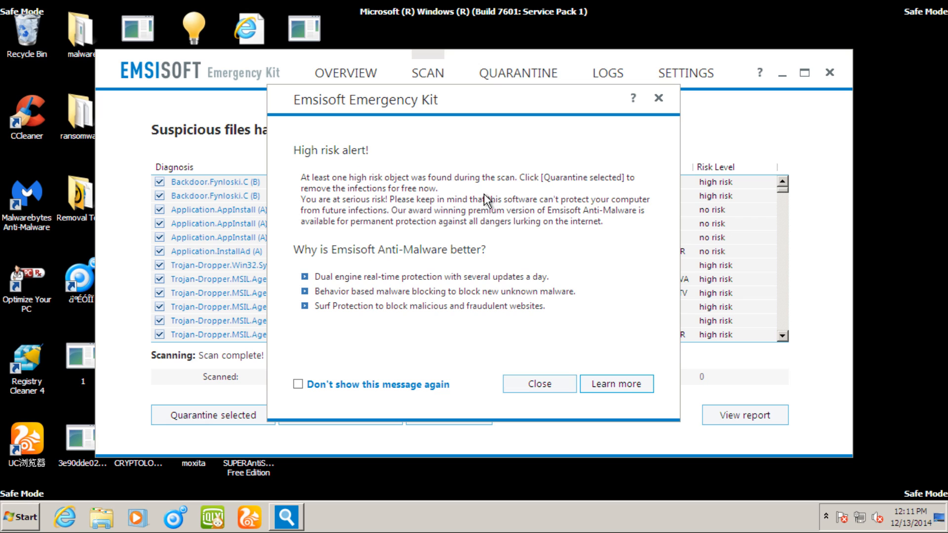
mouse_move(591, 194)
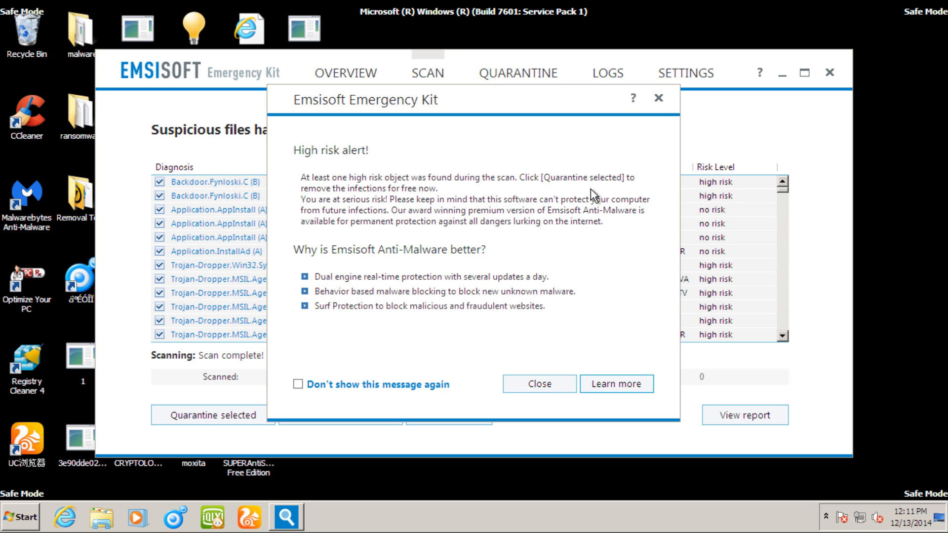
mouse_move(382, 192)
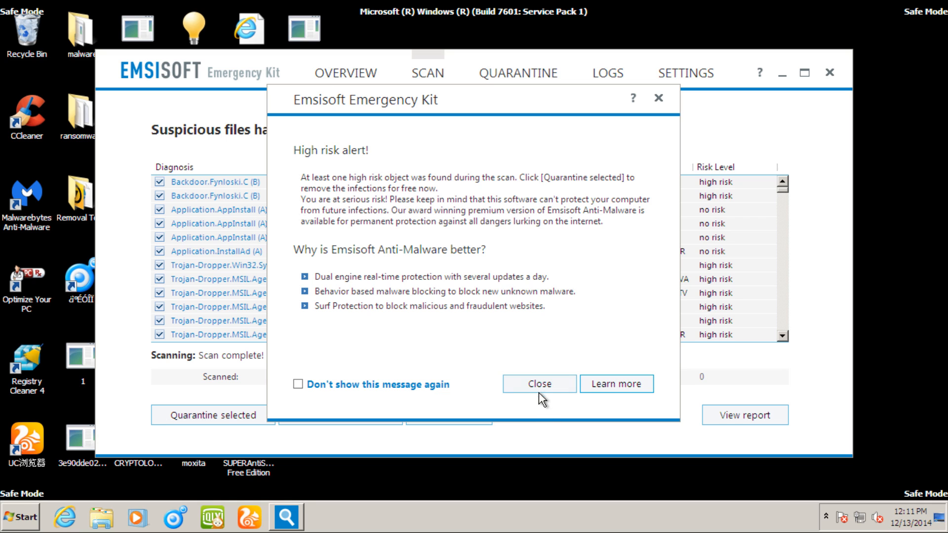
Step: Close the High risk alert and browse the 575 detections across Windows, Temp and Downloads locations
left_click(539, 383)
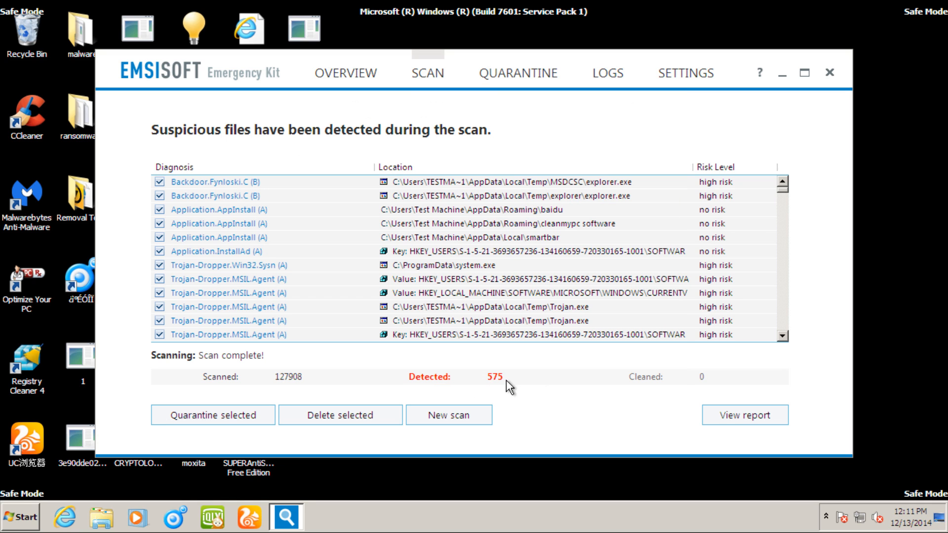
mouse_move(692, 200)
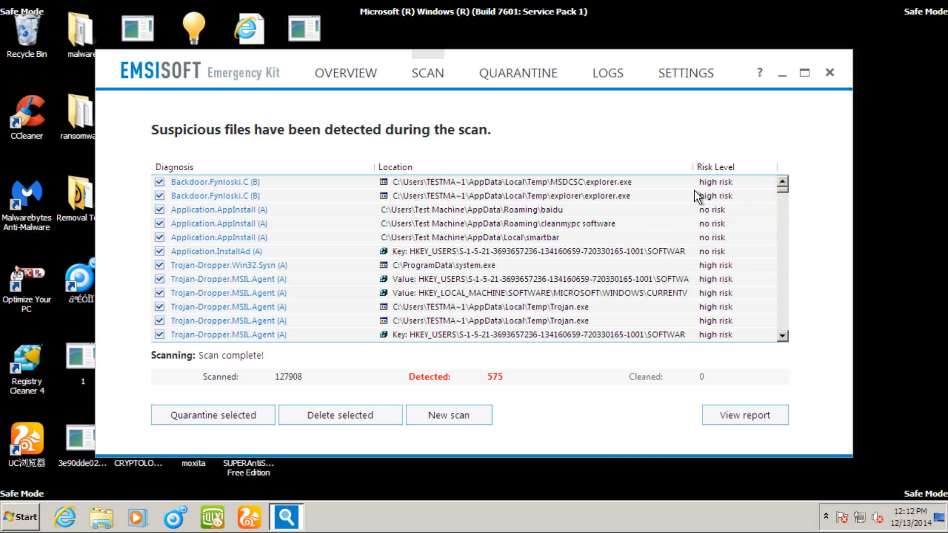
scroll("down", 3)
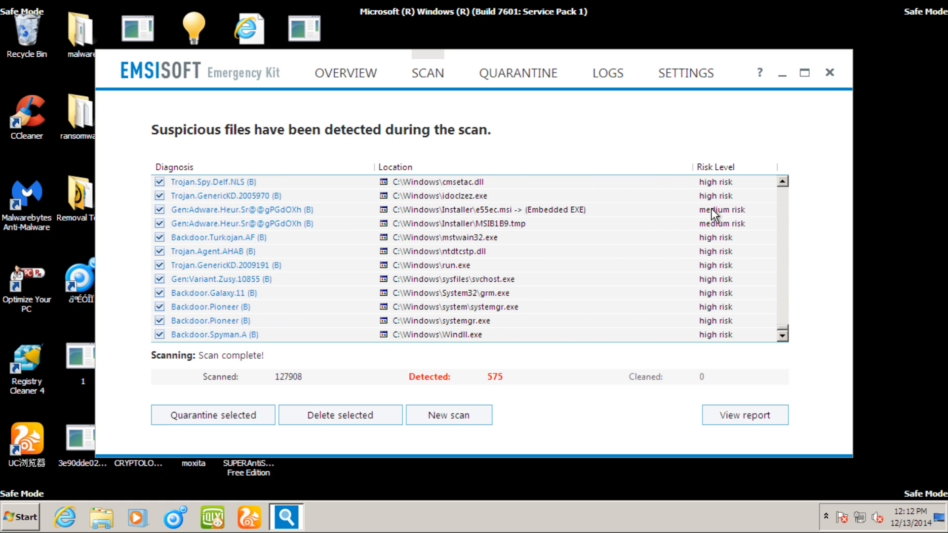
mouse_move(724, 211)
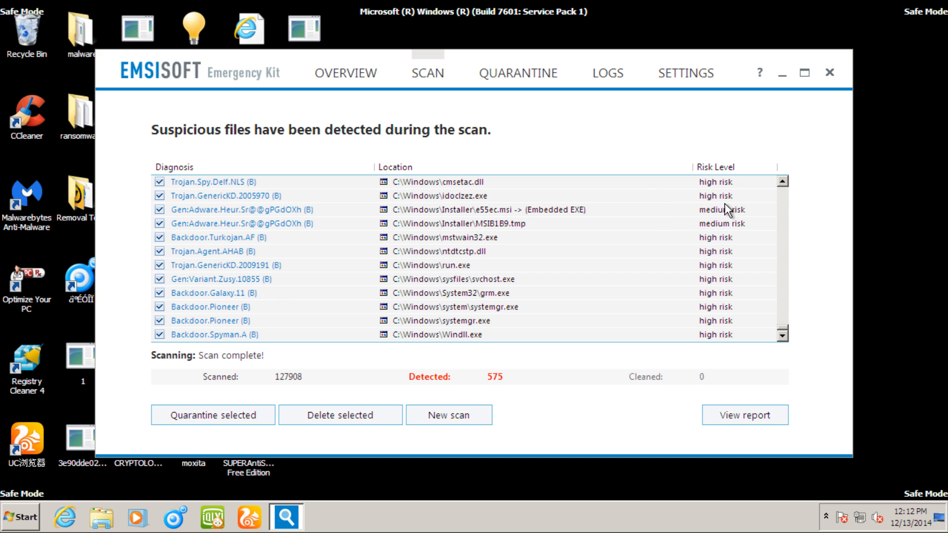
mouse_move(471, 250)
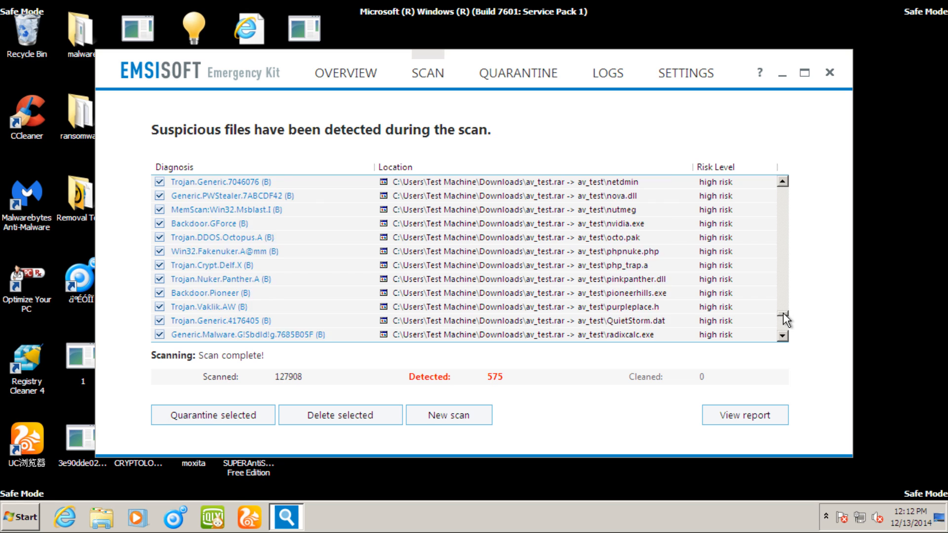
scroll("up", 3)
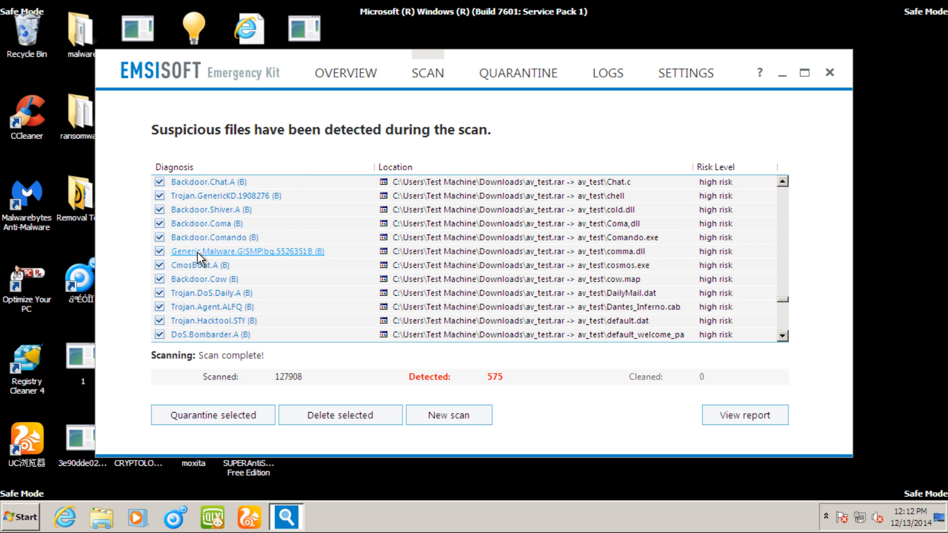
mouse_move(254, 244)
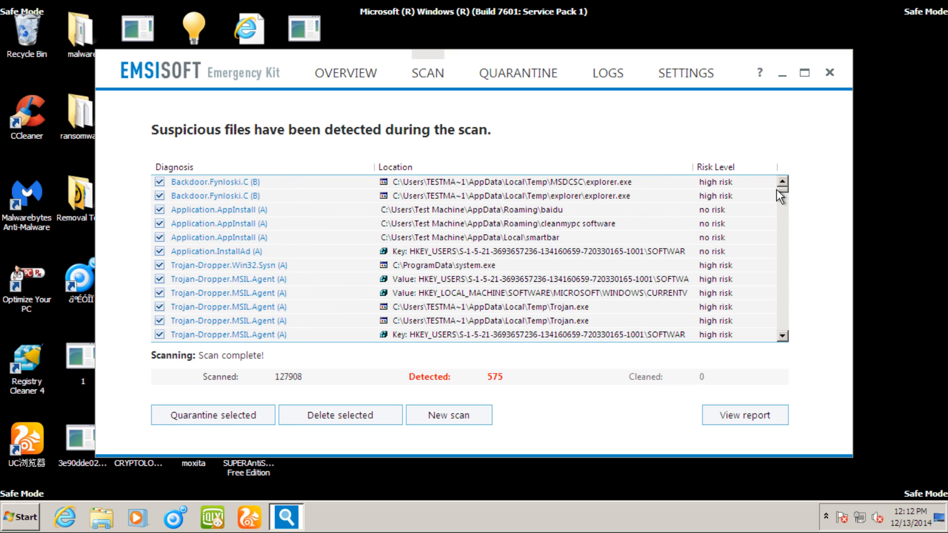
scroll("down", 3)
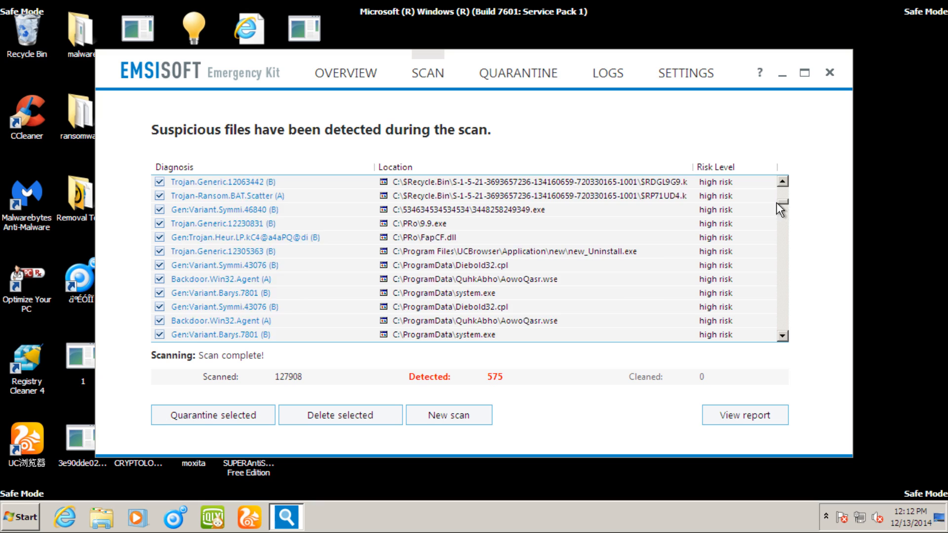
scroll("down", 3)
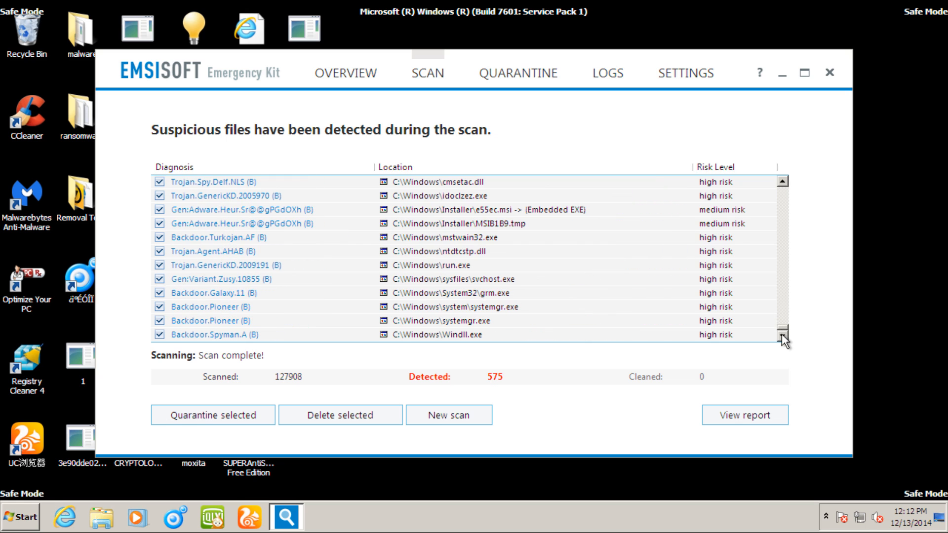
mouse_move(224, 434)
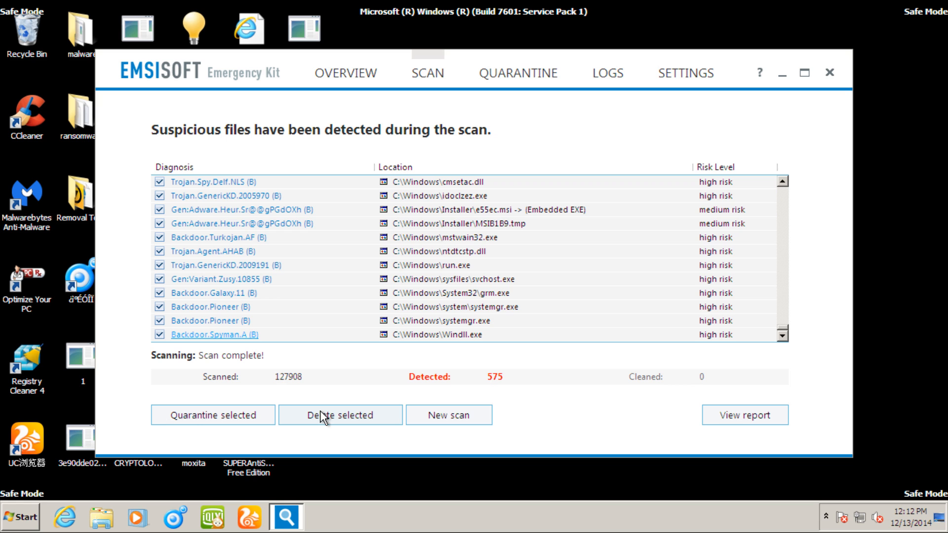
Step: Delete all 575 selected detections and confirm the permanent deletion with Yes
left_click(340, 415)
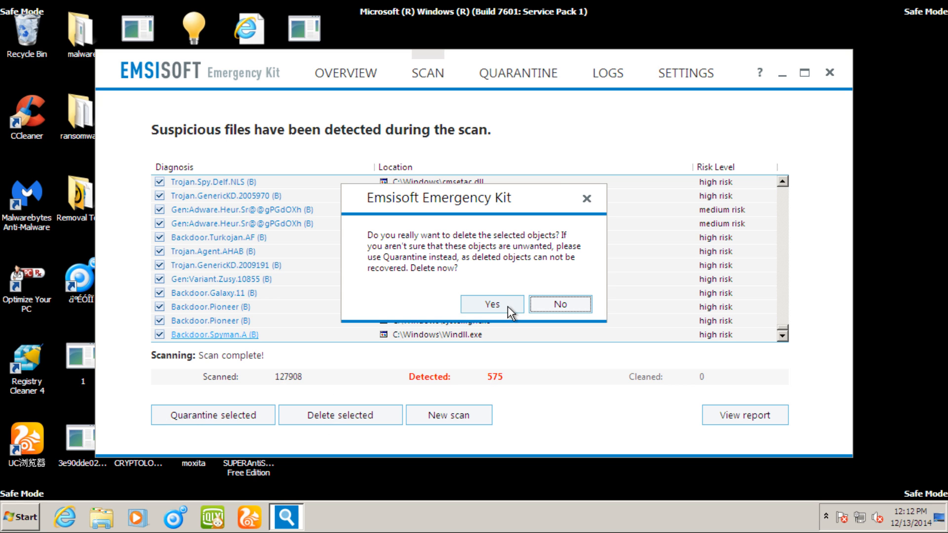
left_click(492, 304)
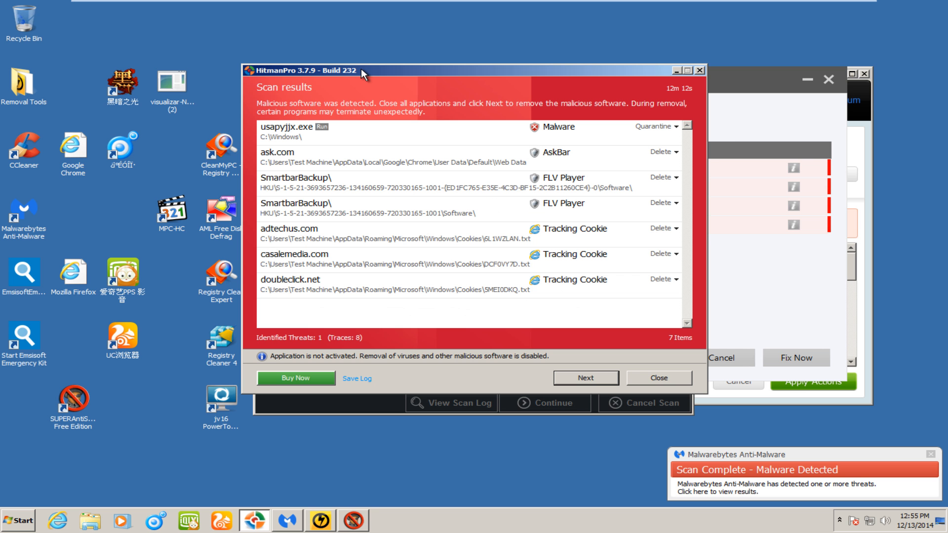
mouse_move(372, 149)
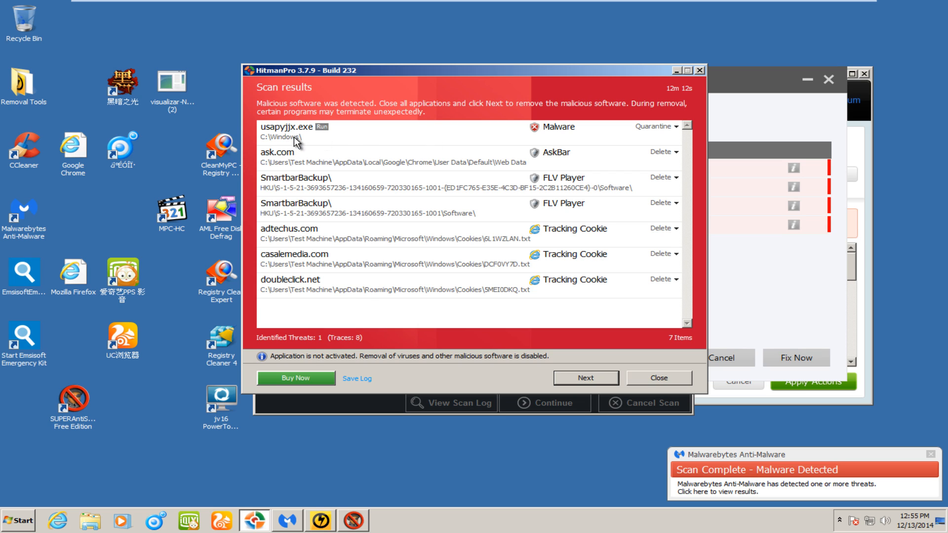
Step: Inspect the usapyjjx.exe malware and ask.com detections, then close HitmanPro's results
left_click(302, 127)
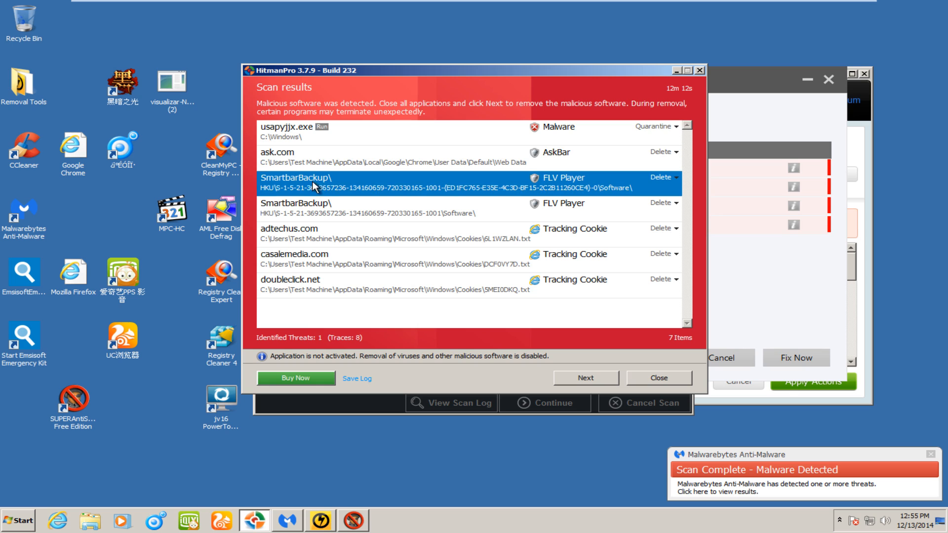
left_click(296, 132)
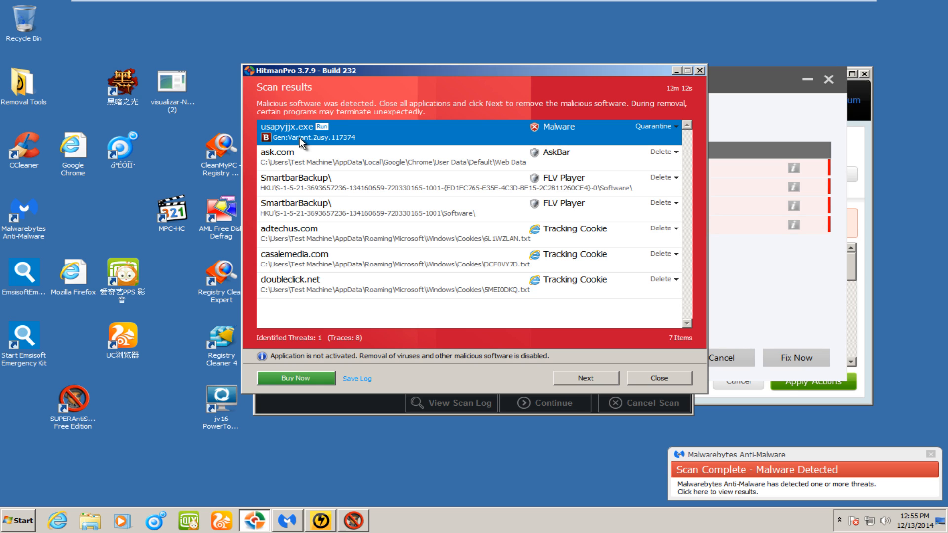
mouse_move(276, 149)
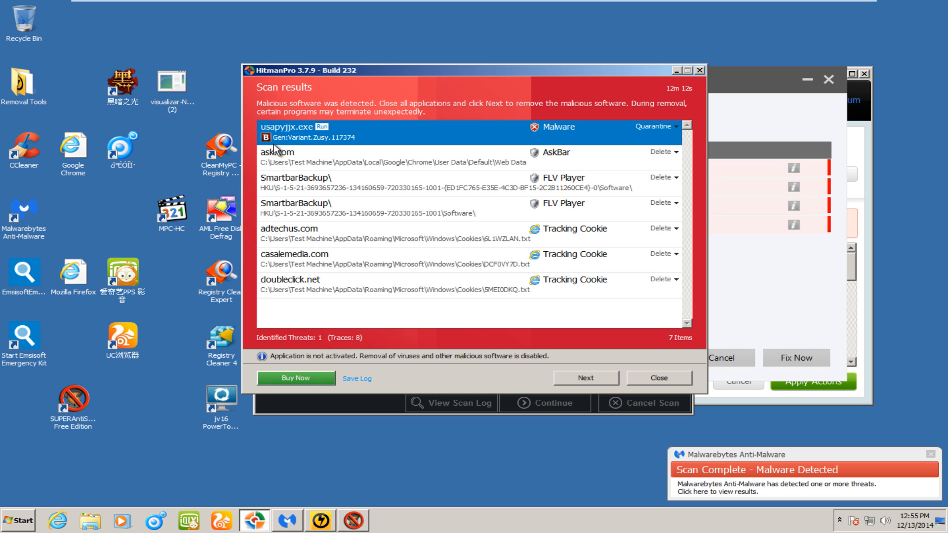
mouse_move(301, 168)
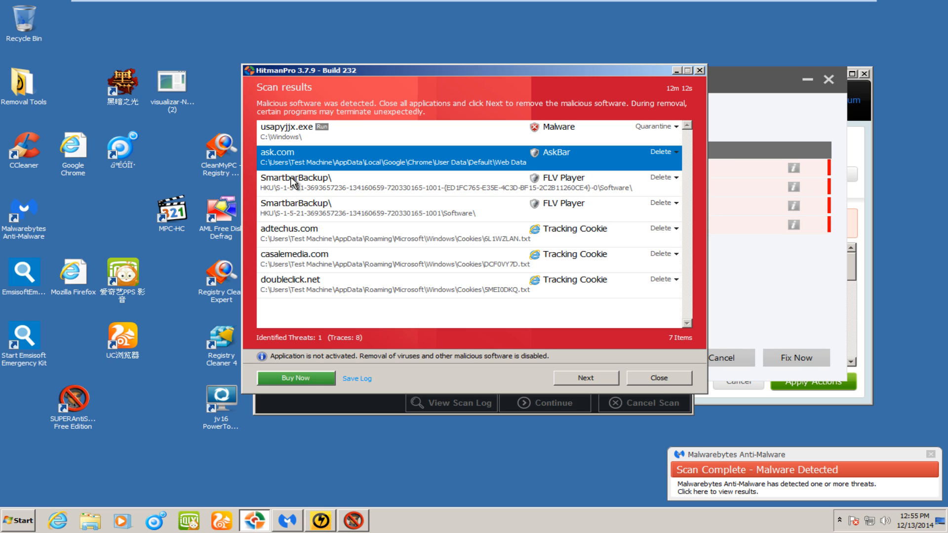
mouse_move(319, 167)
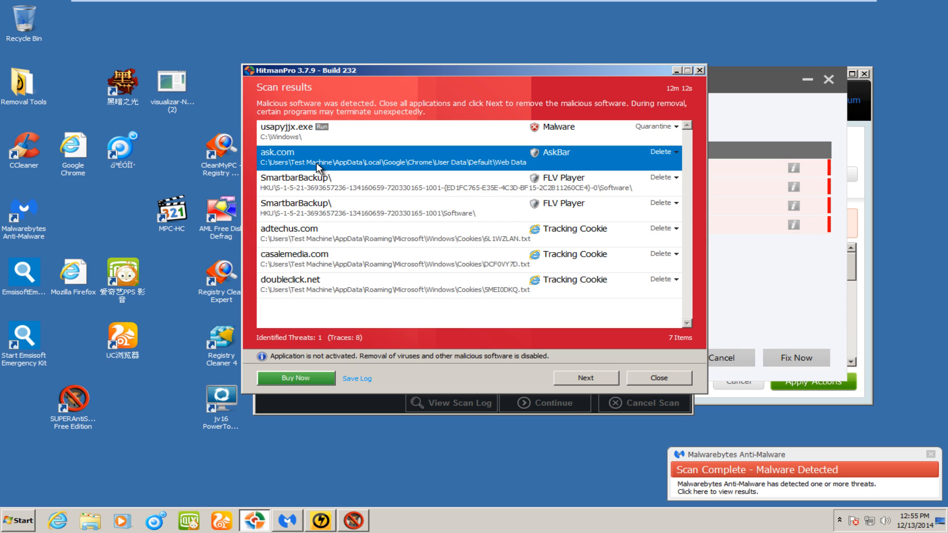
left_click(423, 183)
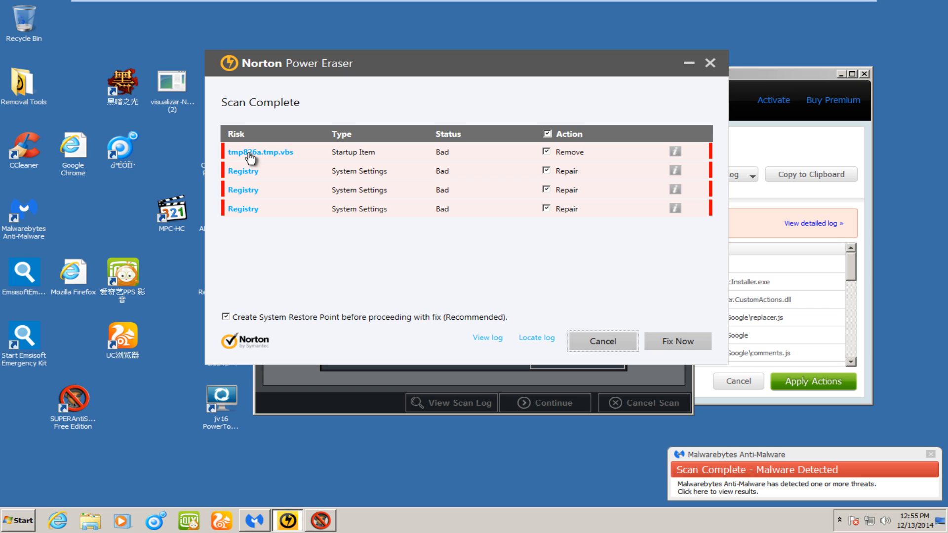
mouse_move(710, 63)
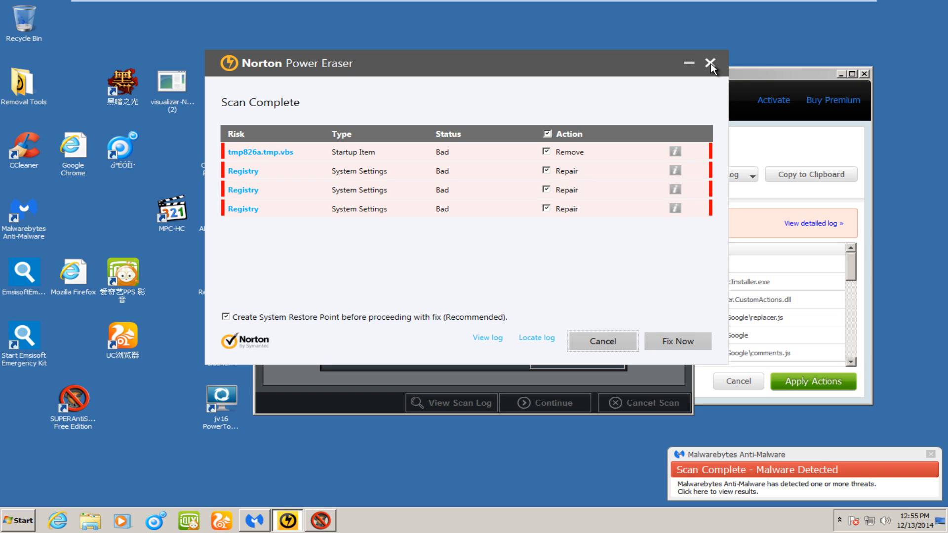
Step: Close Norton Power Eraser's Scan Complete window so SUPERAntiSpyware's three cookie results show
left_click(710, 63)
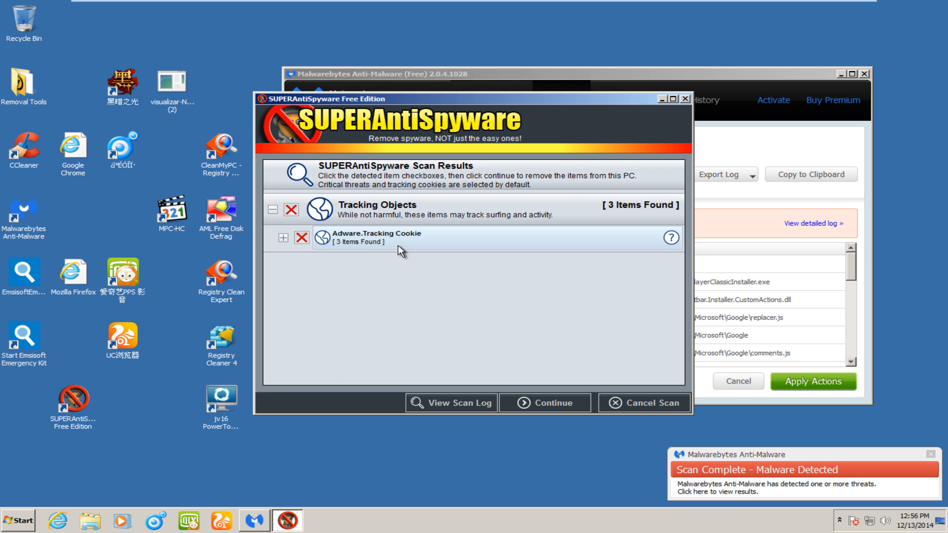
mouse_move(685, 83)
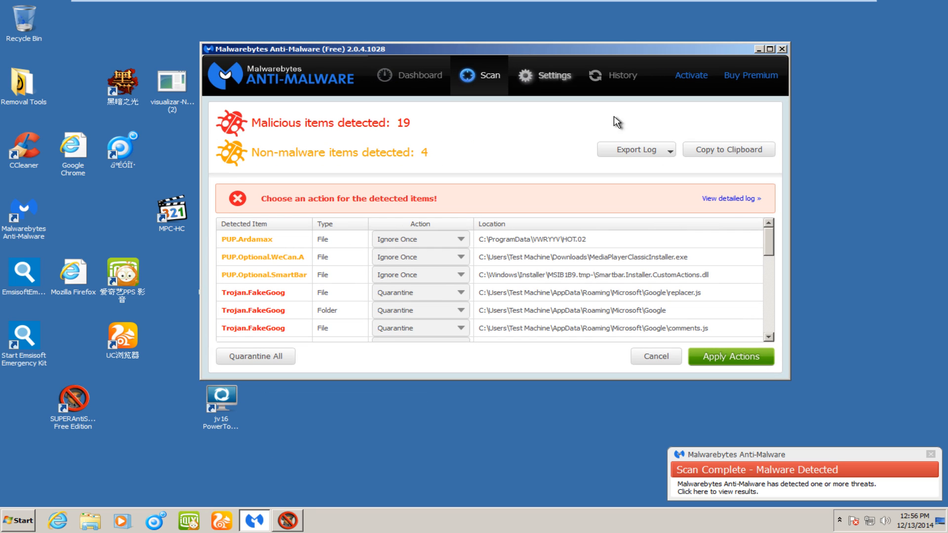
mouse_move(440, 161)
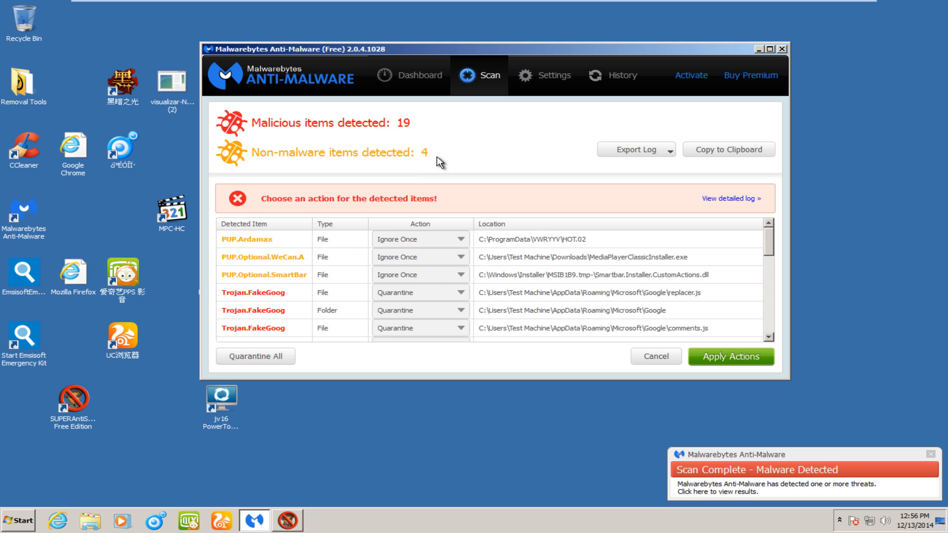
mouse_move(257, 248)
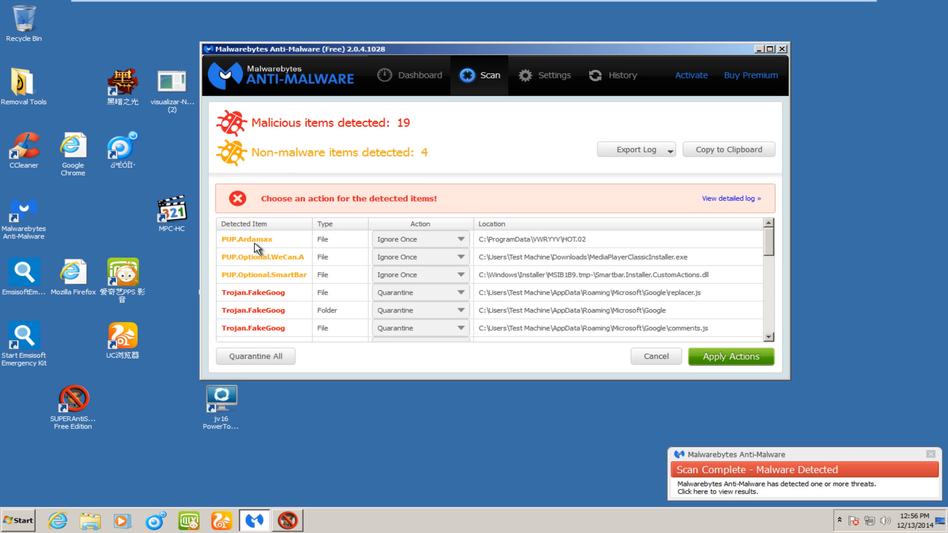
Step: Scroll through the Malwarebytes list of 19 malicious and 4 non-malware items, PUP.Ardamax through trojans
scroll("down", 3)
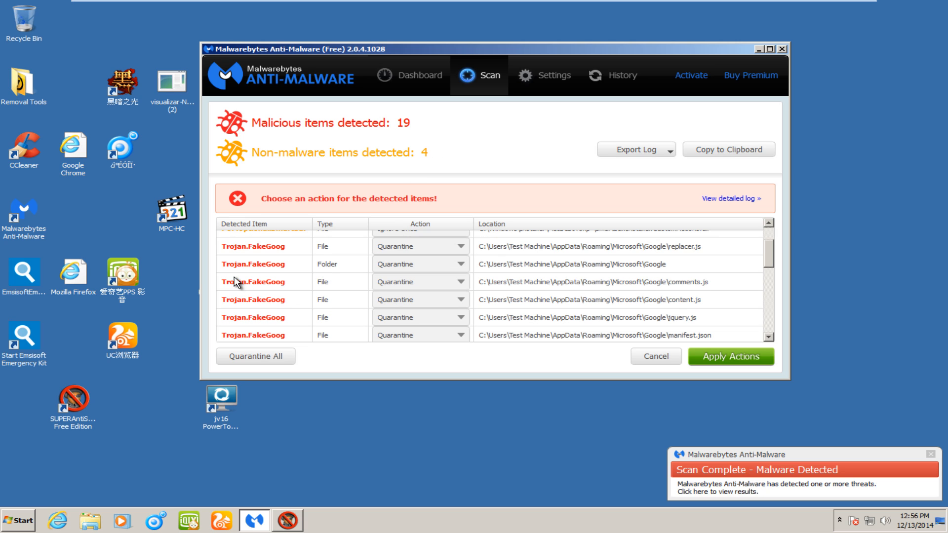
scroll("down", 3)
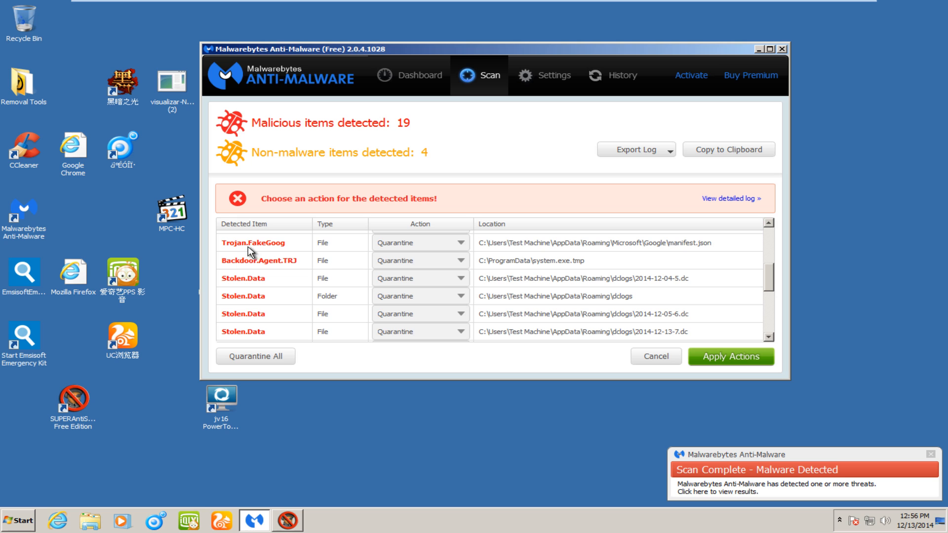
scroll("down", 3)
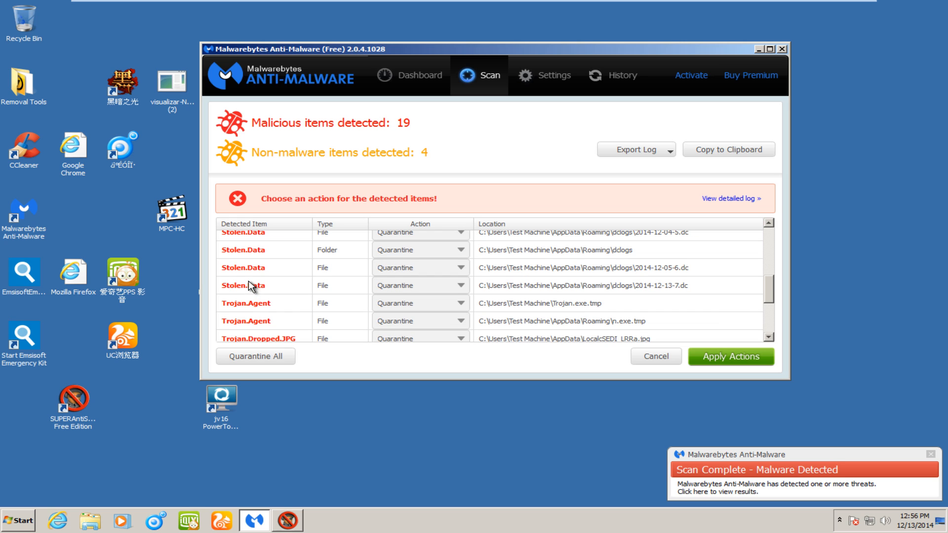
scroll("down", 3)
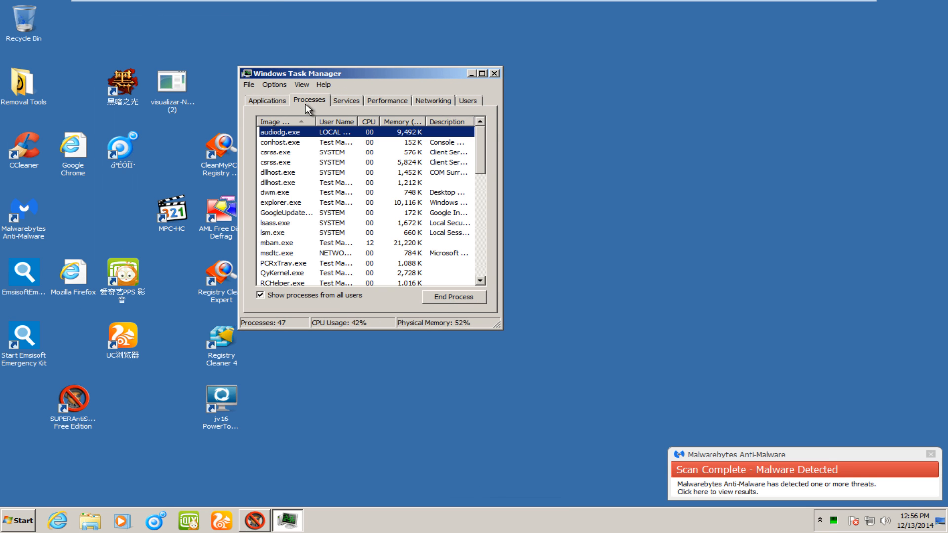
Step: Scan the 47-process list for all users and inspect a suspicious-looking entry
scroll("down", 3)
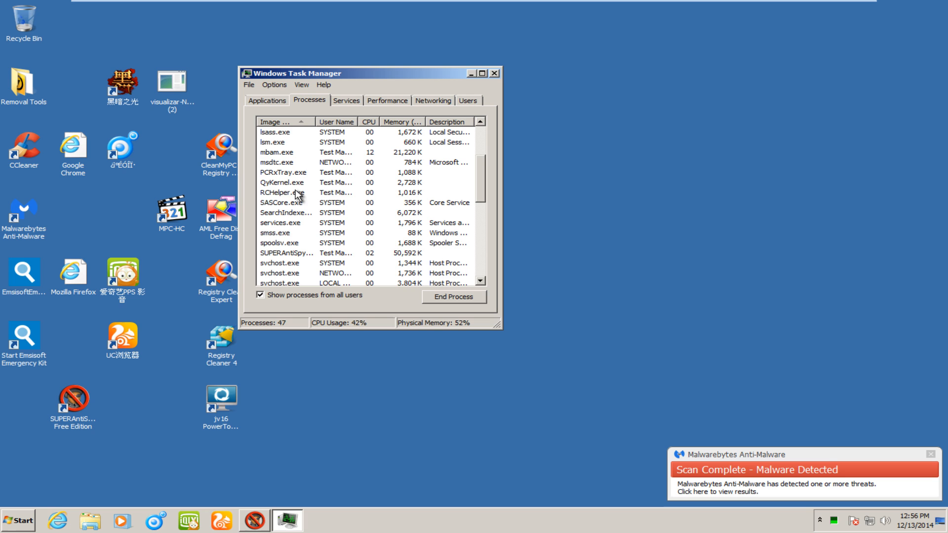
scroll("down", 3)
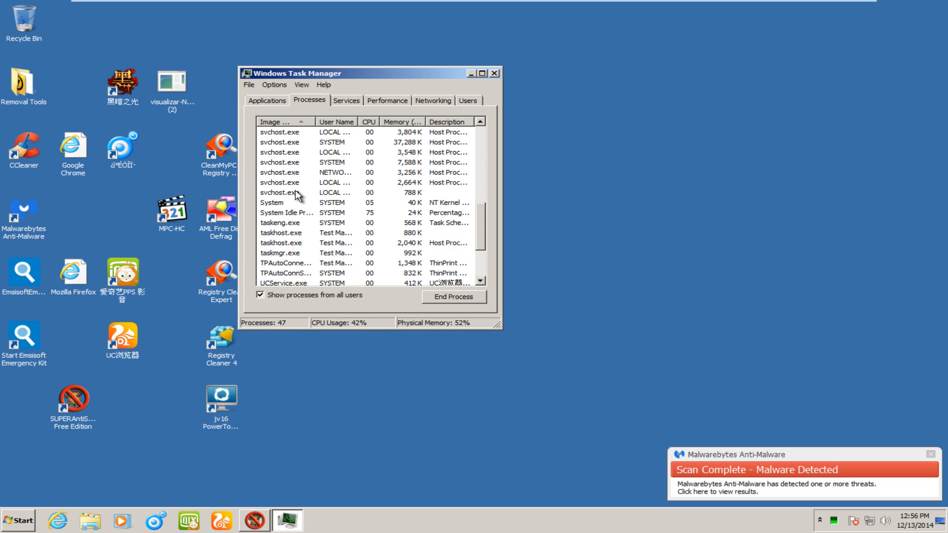
scroll("up", 3)
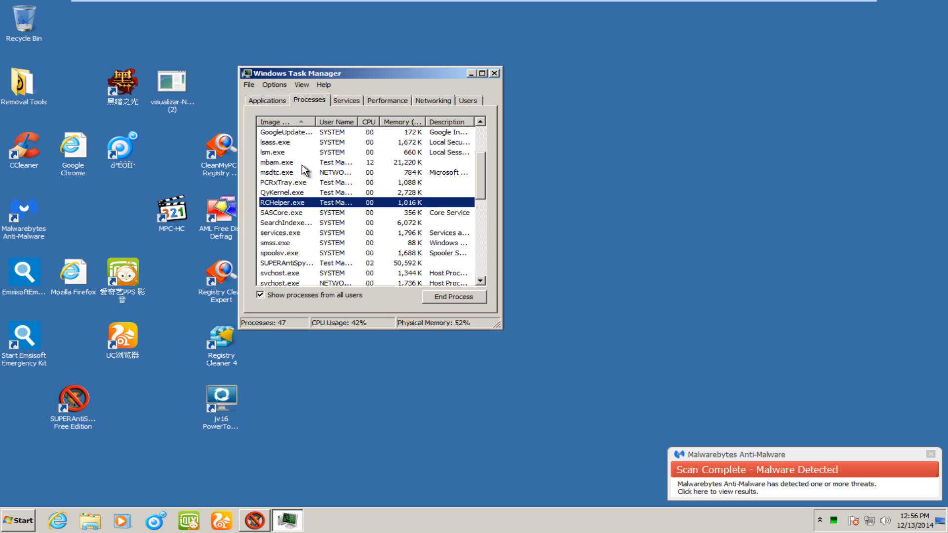
left_click(494, 72)
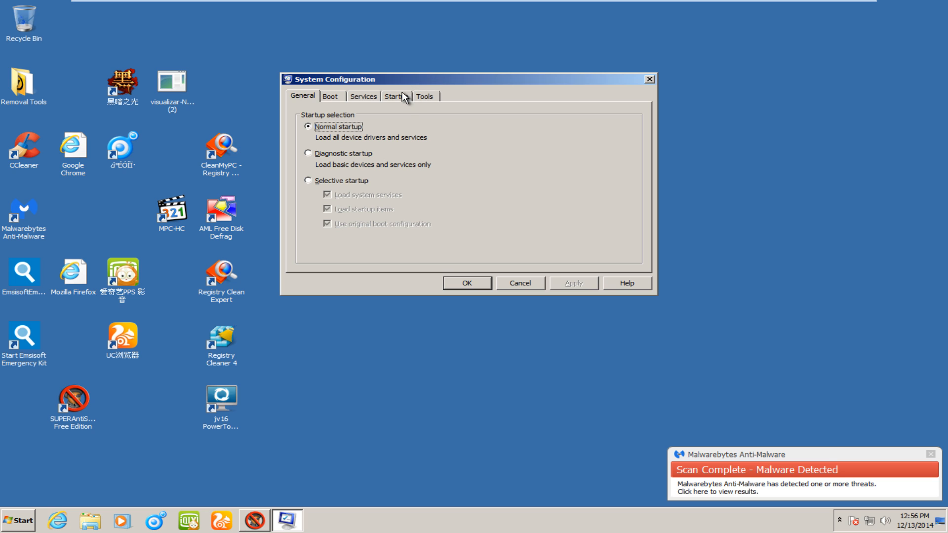
Step: Review the Startup entries: uquqajer, PCRx, SUPERAntiSpyware and tmp826A.tmp, all enabled
left_click(395, 96)
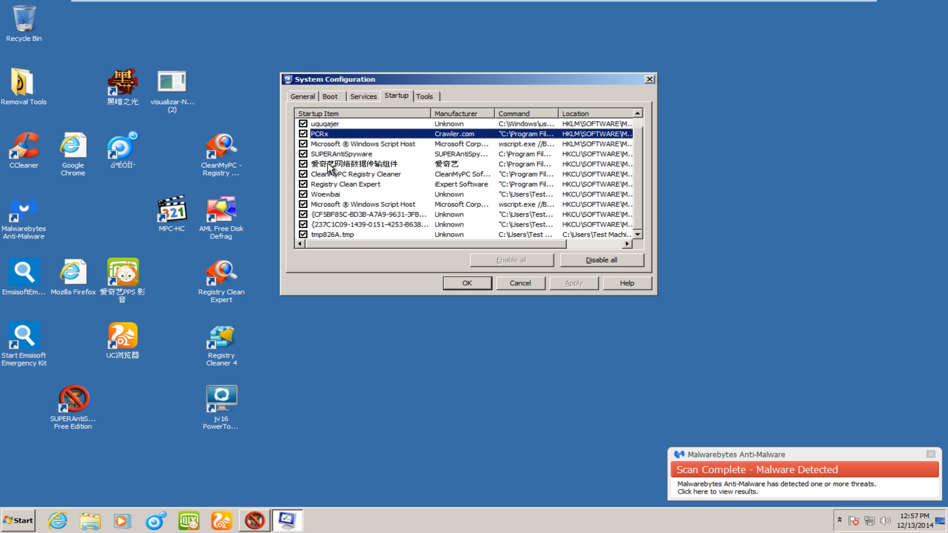
mouse_move(606, 99)
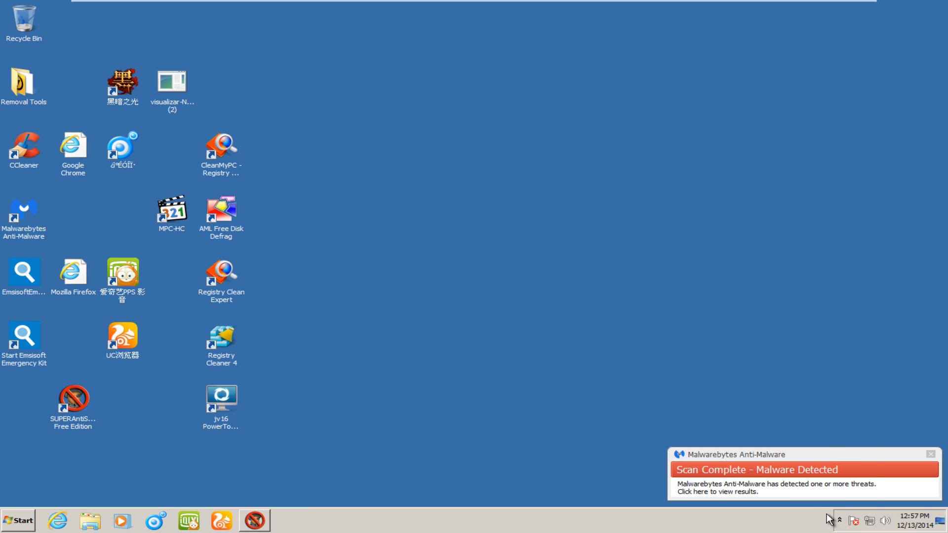
Step: Restore SUPERAntiSpyware from the tray and cancel its scan, confirming despite three unremoved cookies
left_click(839, 520)
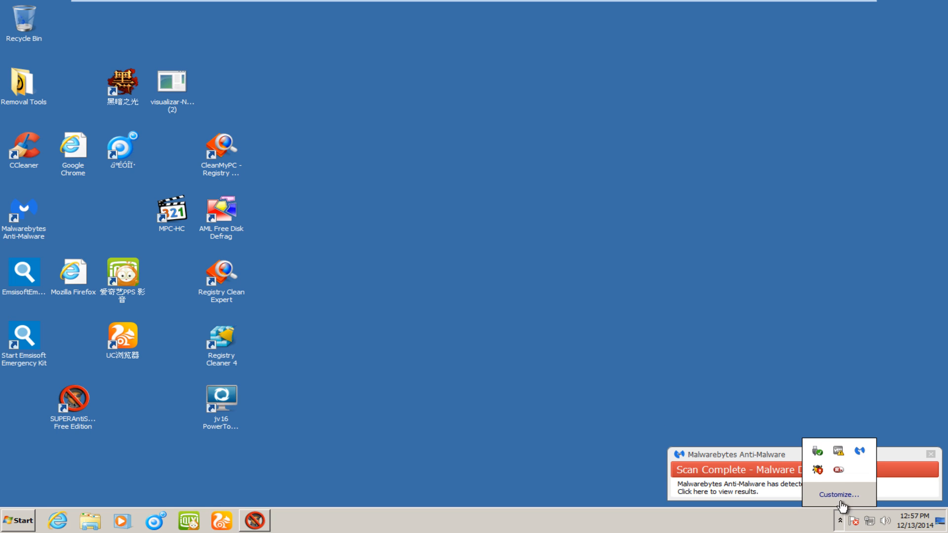
left_click(853, 520)
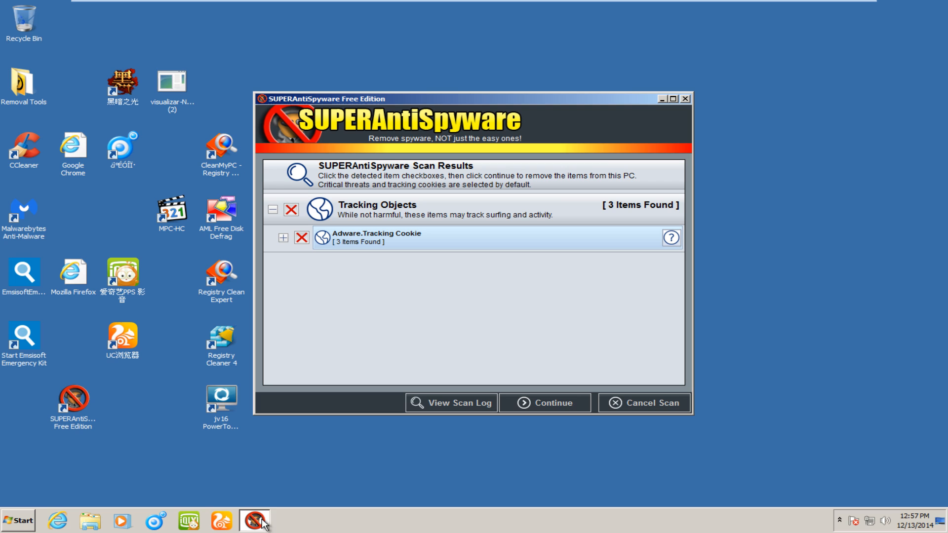
left_click(644, 403)
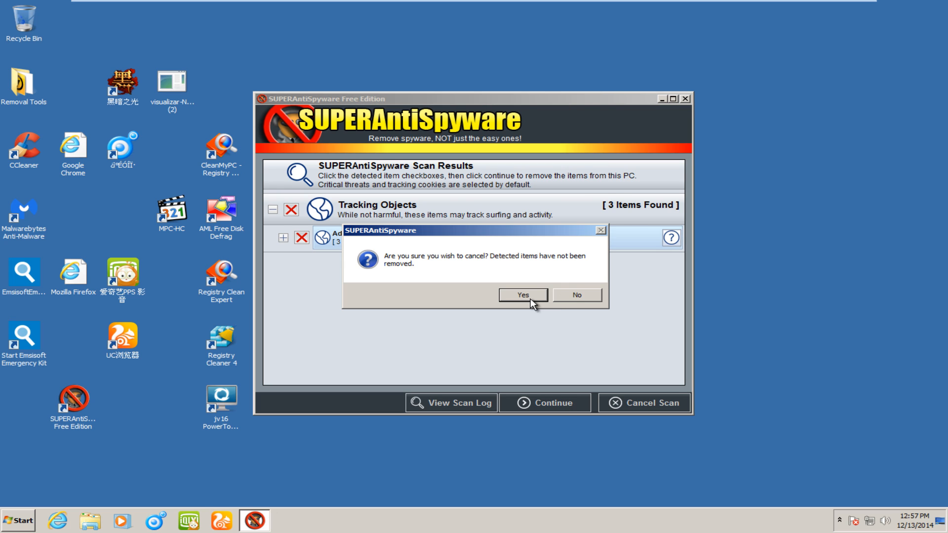
left_click(522, 295)
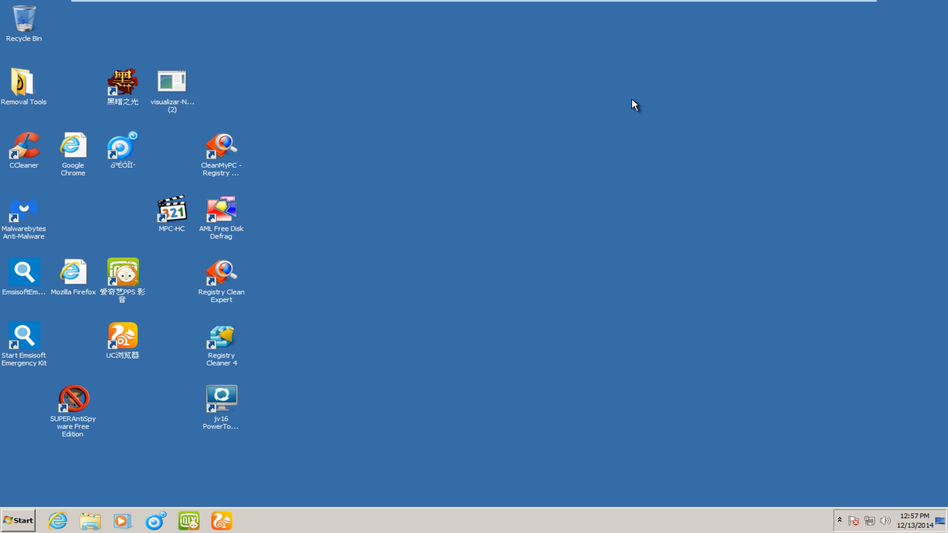
left_click(24, 335)
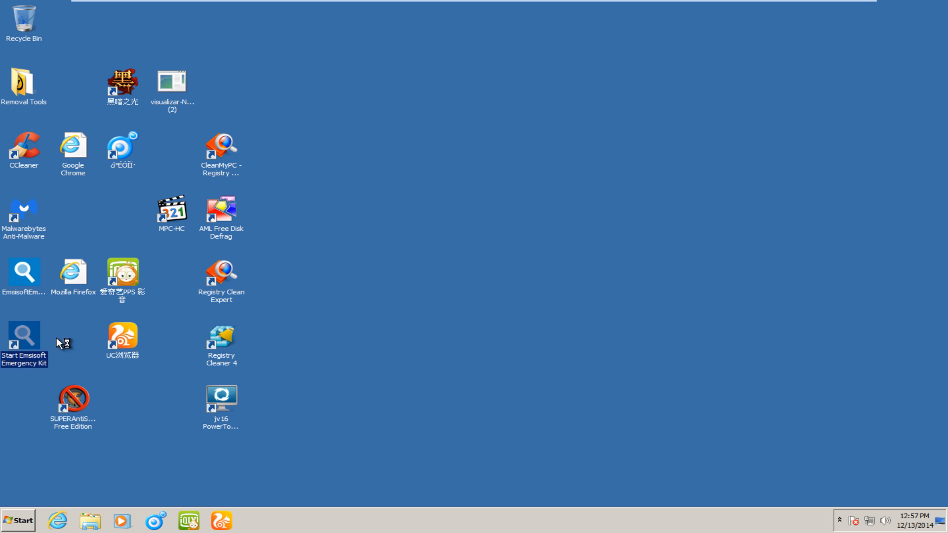
mouse_move(387, 201)
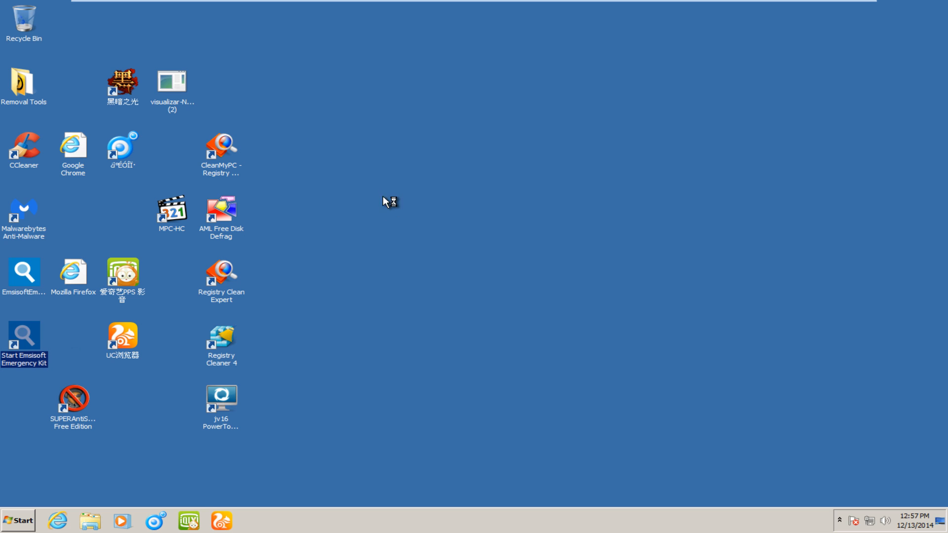
mouse_move(407, 155)
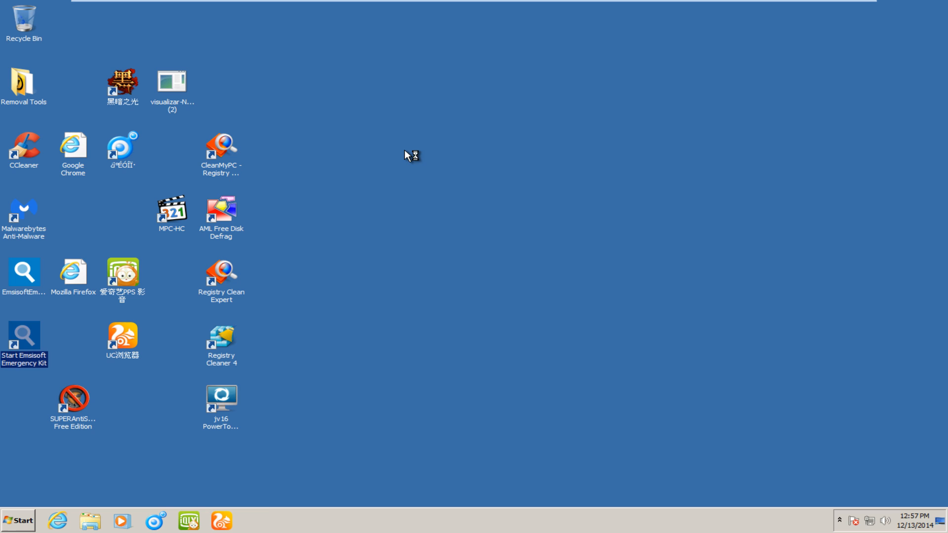
double_click(24, 339)
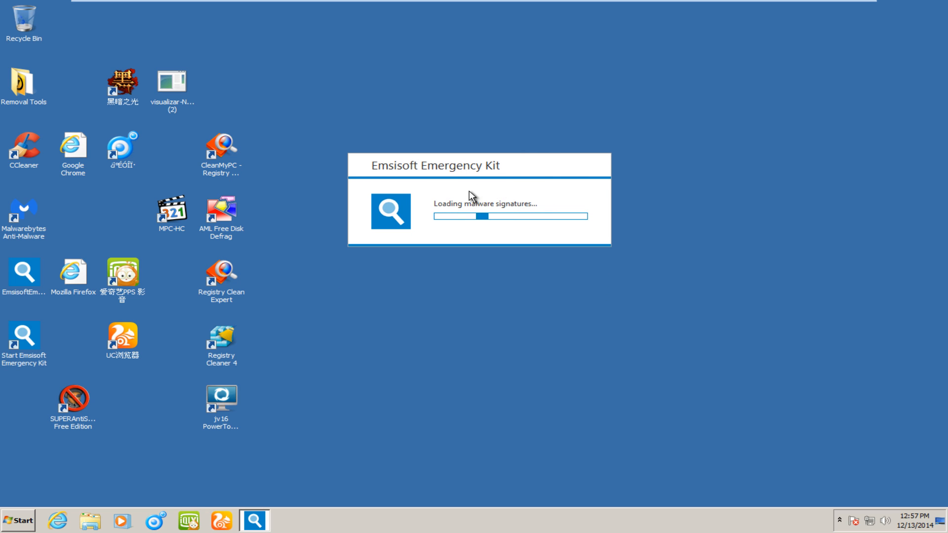
mouse_move(508, 239)
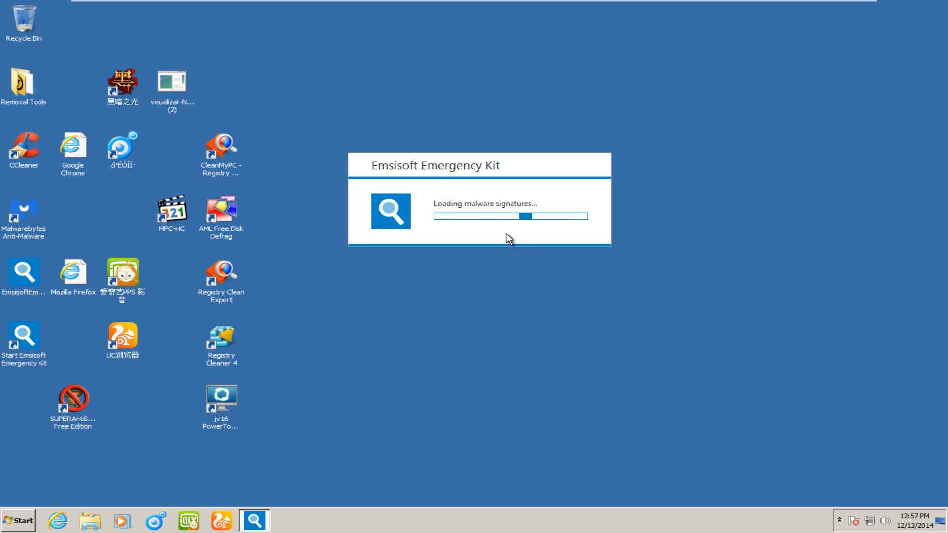